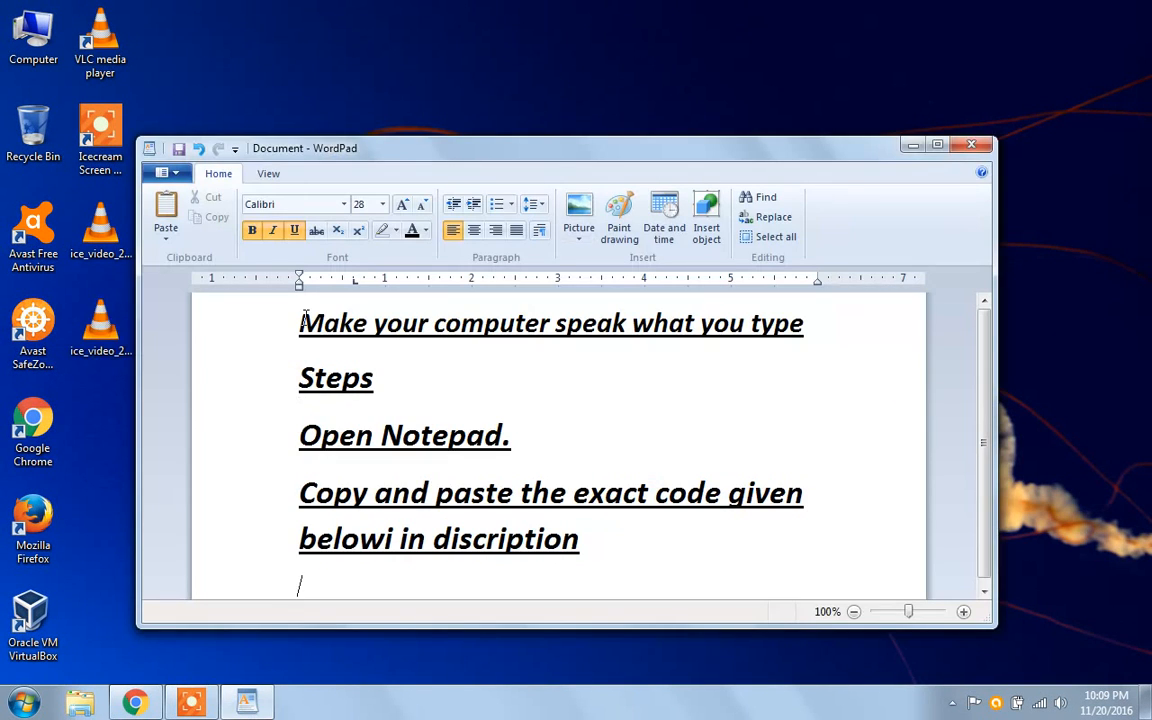
Step: Launch Notepad via Start search 'note' and bring in the four-line speech VBScript
{"action": "left_click_drag", "start_coordinate": [300, 322], "coordinate": [378, 378]}
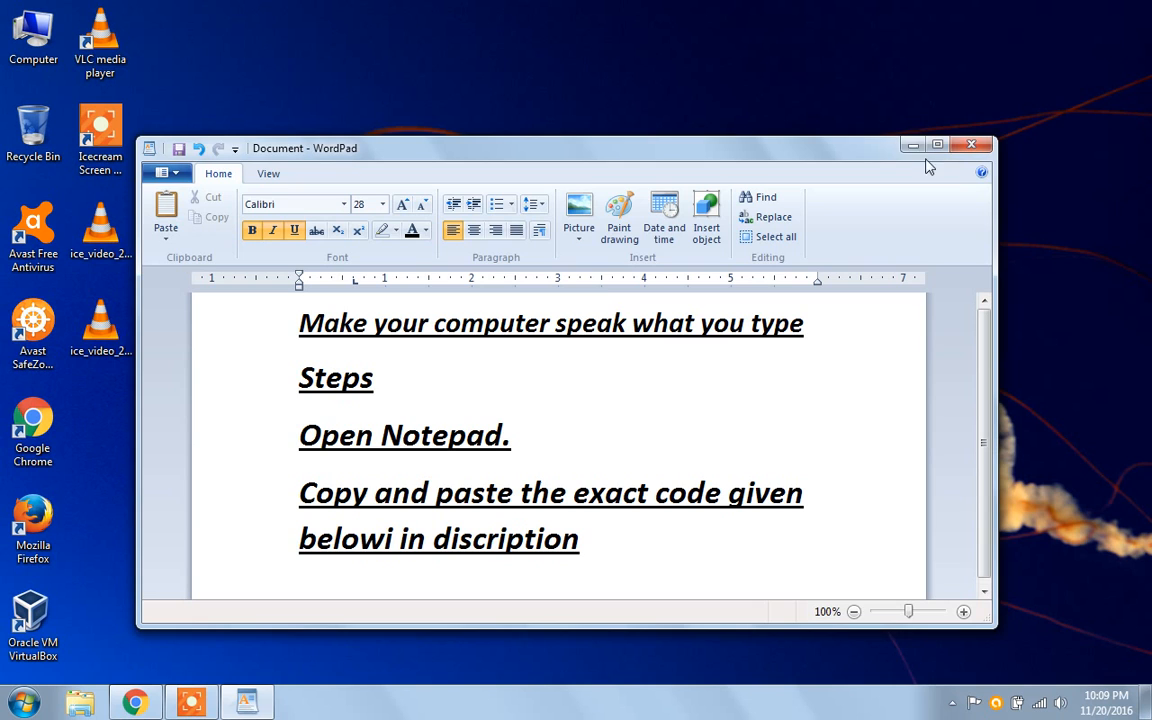
{"action": "mouse_move", "coordinate": [424, 448]}
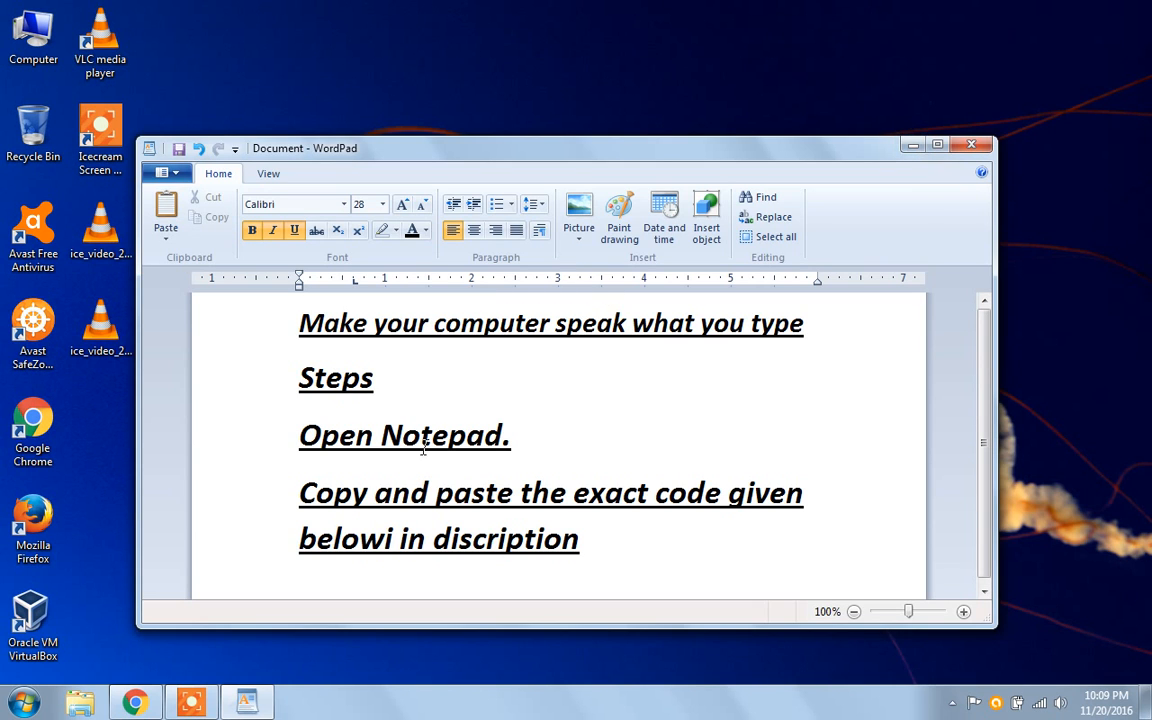
{"action": "left_click_drag", "start_coordinate": [298, 360], "coordinate": [510, 460]}
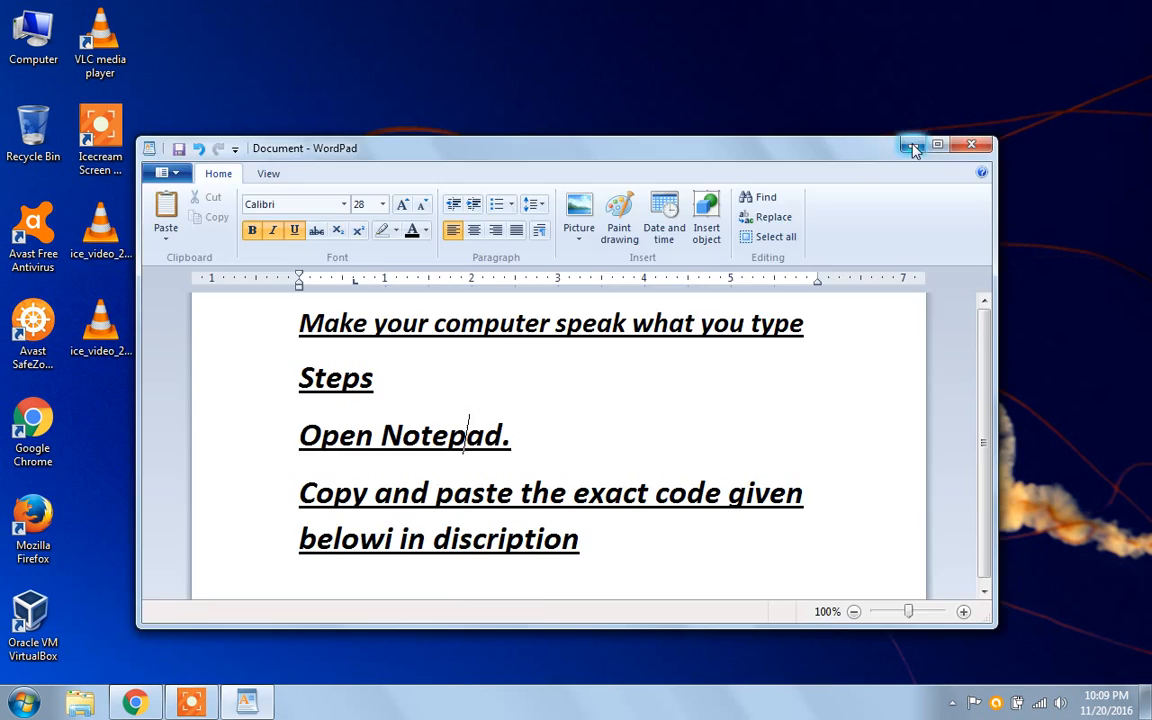
{"action": "left_click", "coordinate": [22, 700]}
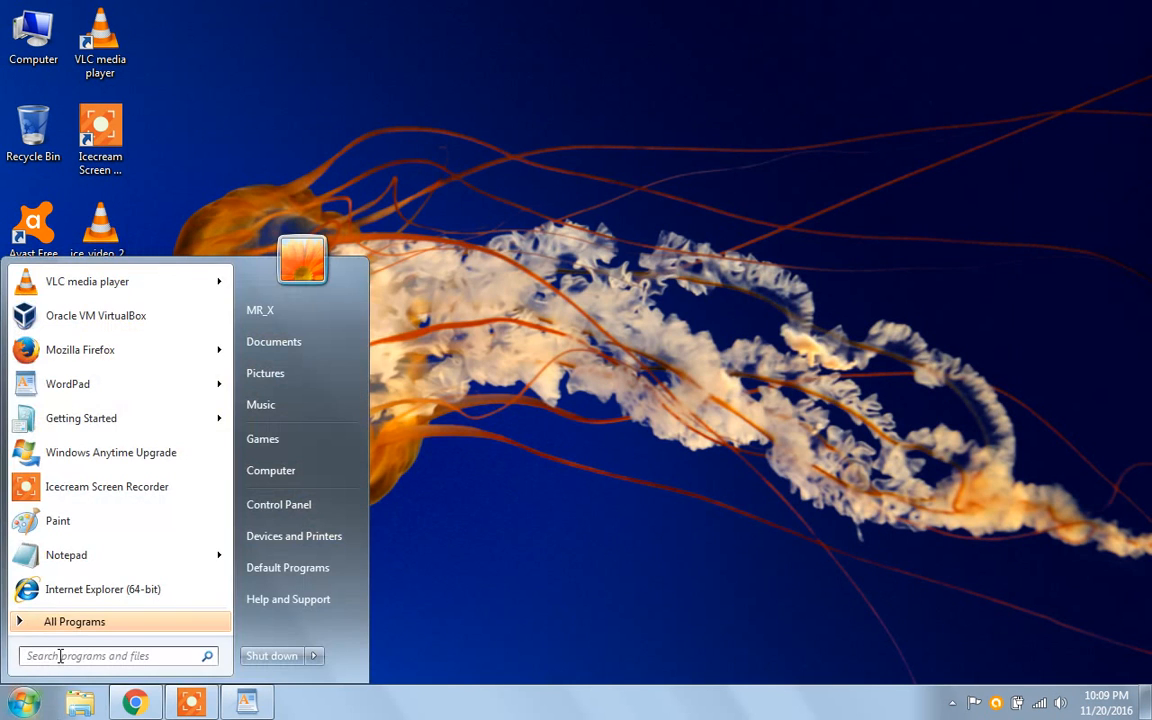
{"action": "mouse_move", "coordinate": [62, 656]}
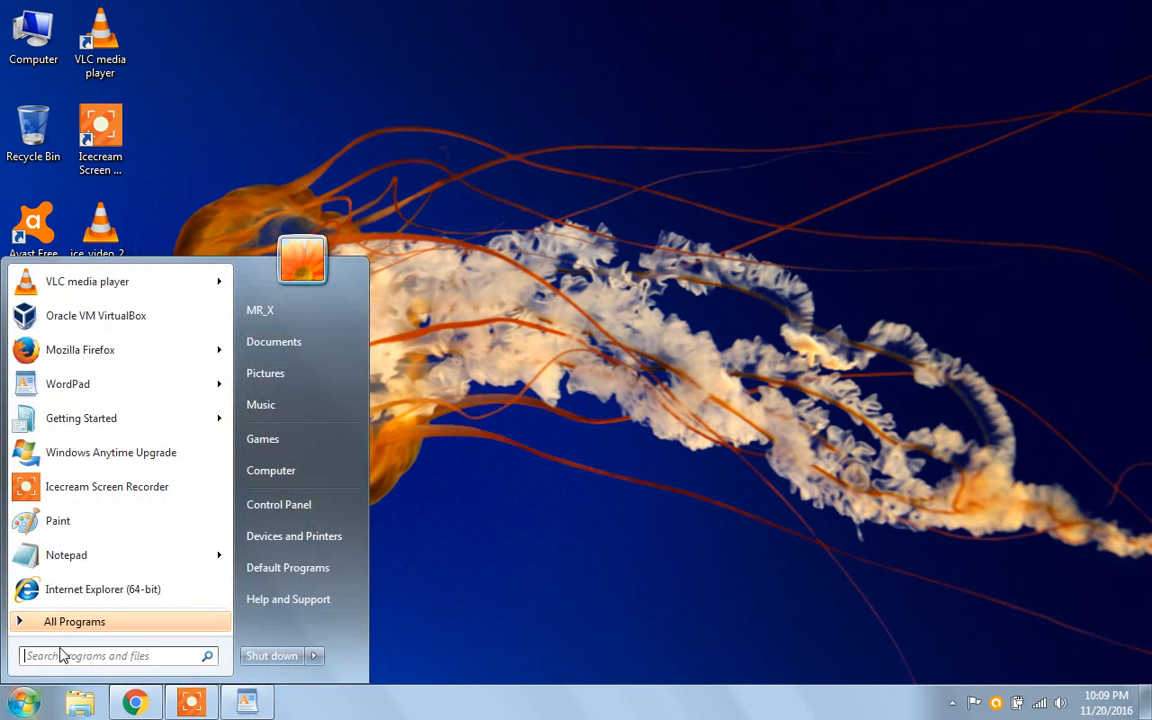
{"action": "type", "text": "note"}
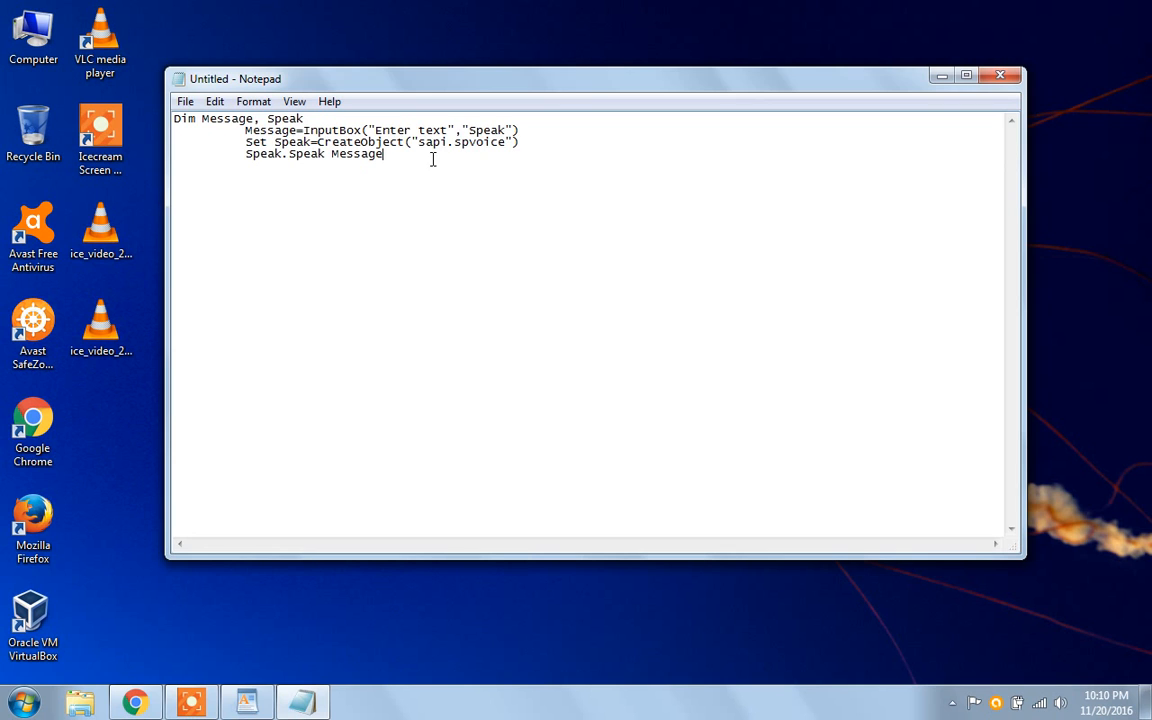
{"action": "key", "text": "ctrl+a"}
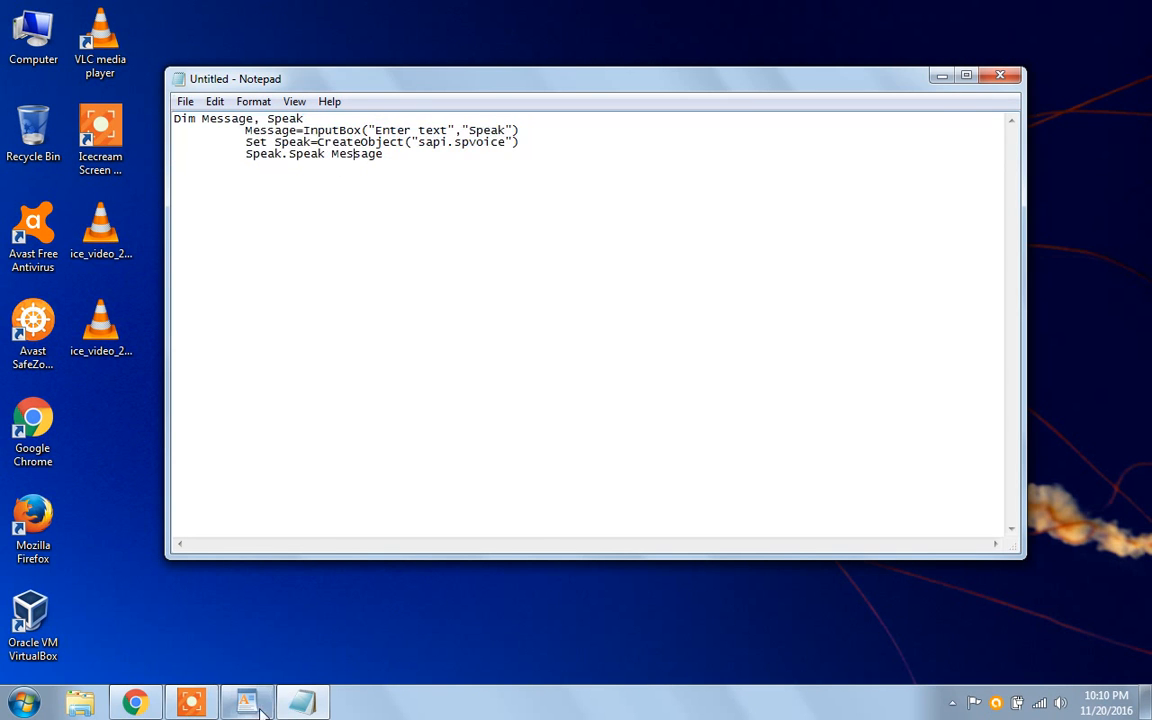
{"action": "left_click", "coordinate": [304, 700]}
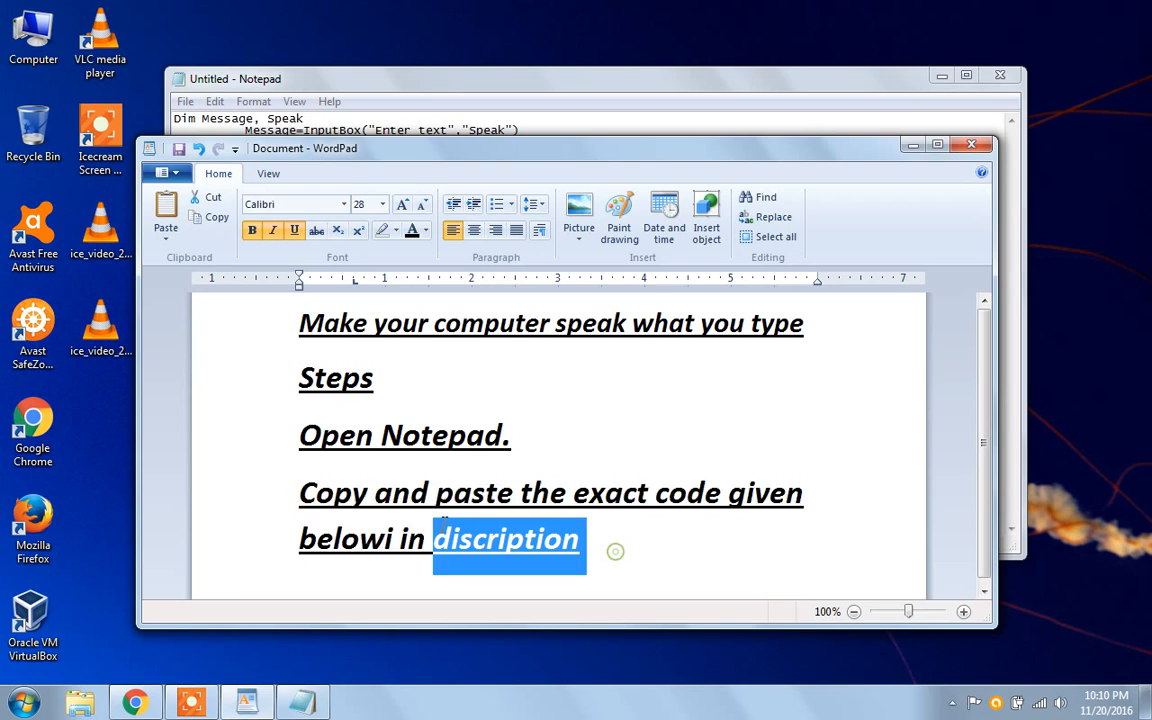
{"action": "left_click", "coordinate": [564, 540]}
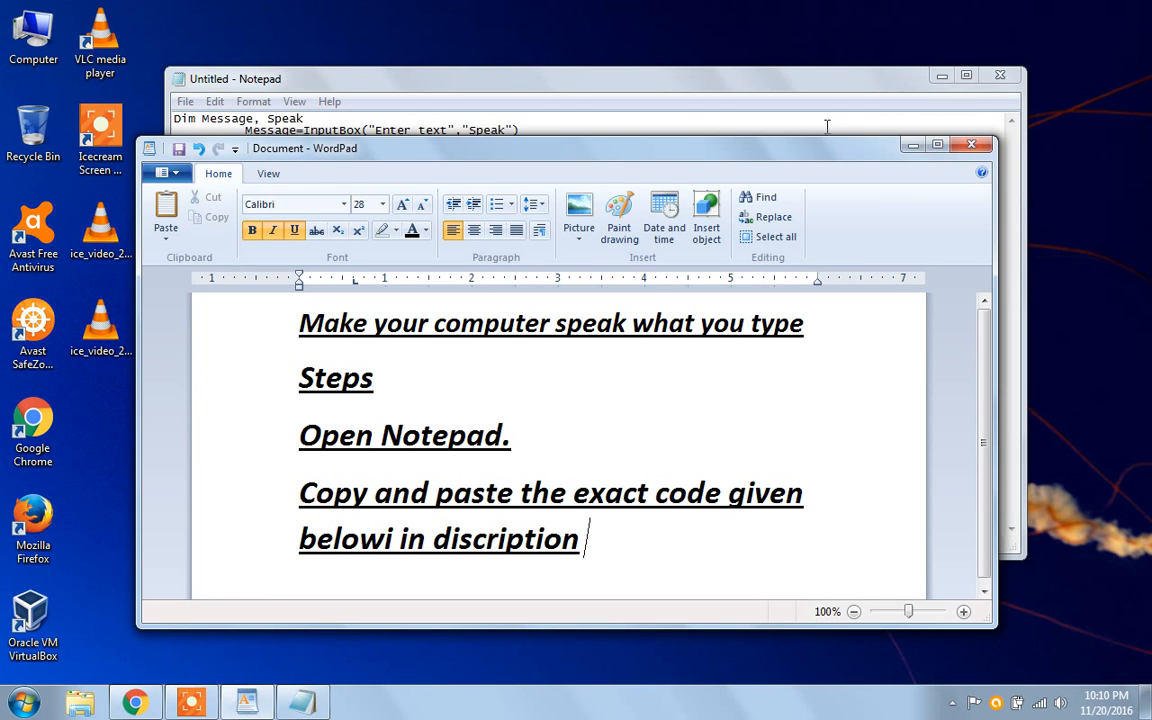
{"action": "left_click", "coordinate": [184, 100]}
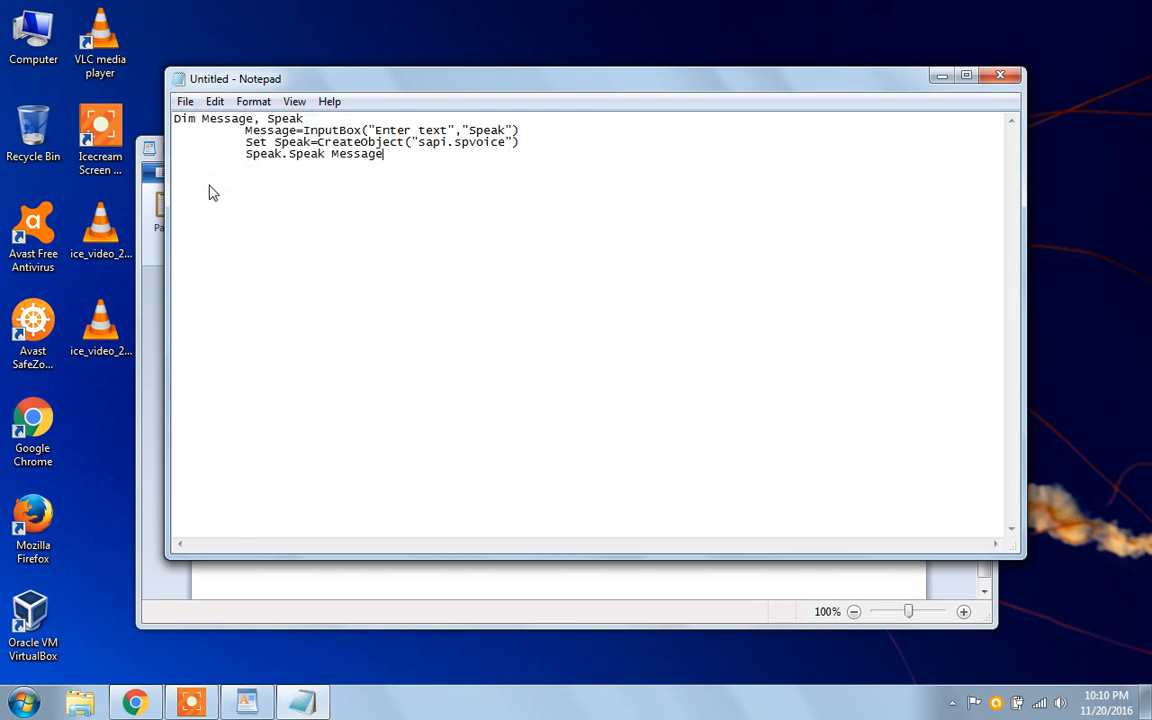
Step: Begin Save As for the speech script in Notepad
{"action": "left_click", "coordinate": [184, 100]}
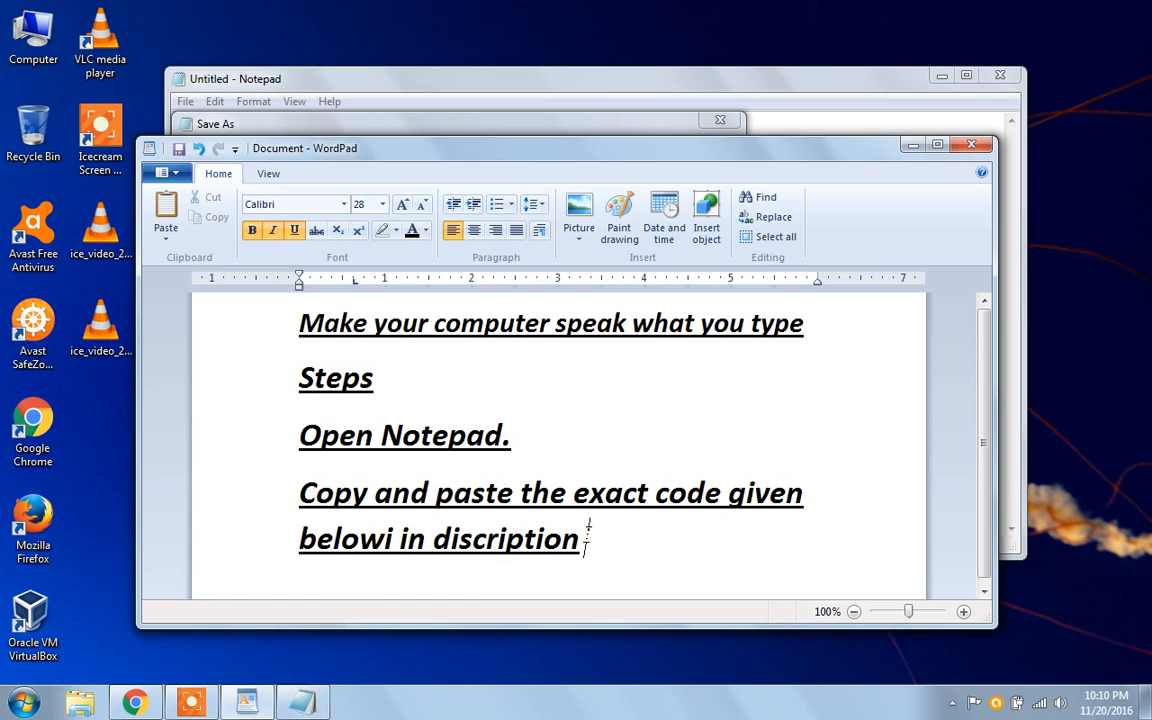
Step: Write the step 'save file name as speak.vbs' in the WordPad notes
{"action": "type", "text": "save"}
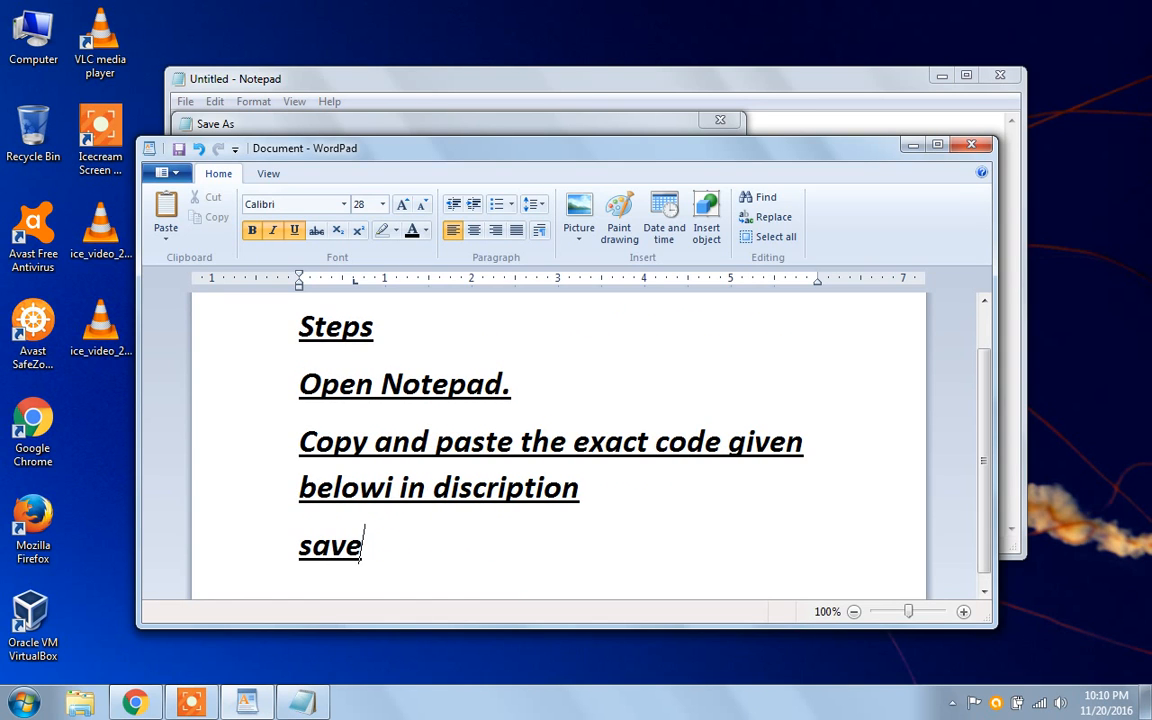
{"action": "type", "text": "file"}
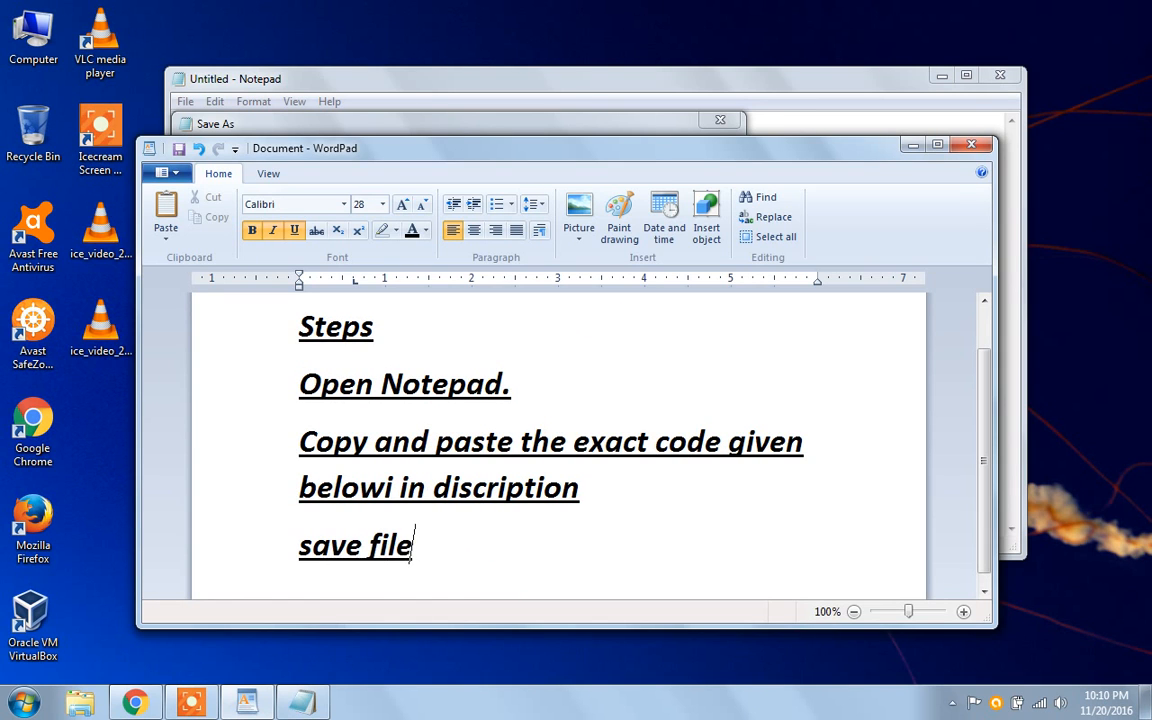
{"action": "type", "text": "nae"}
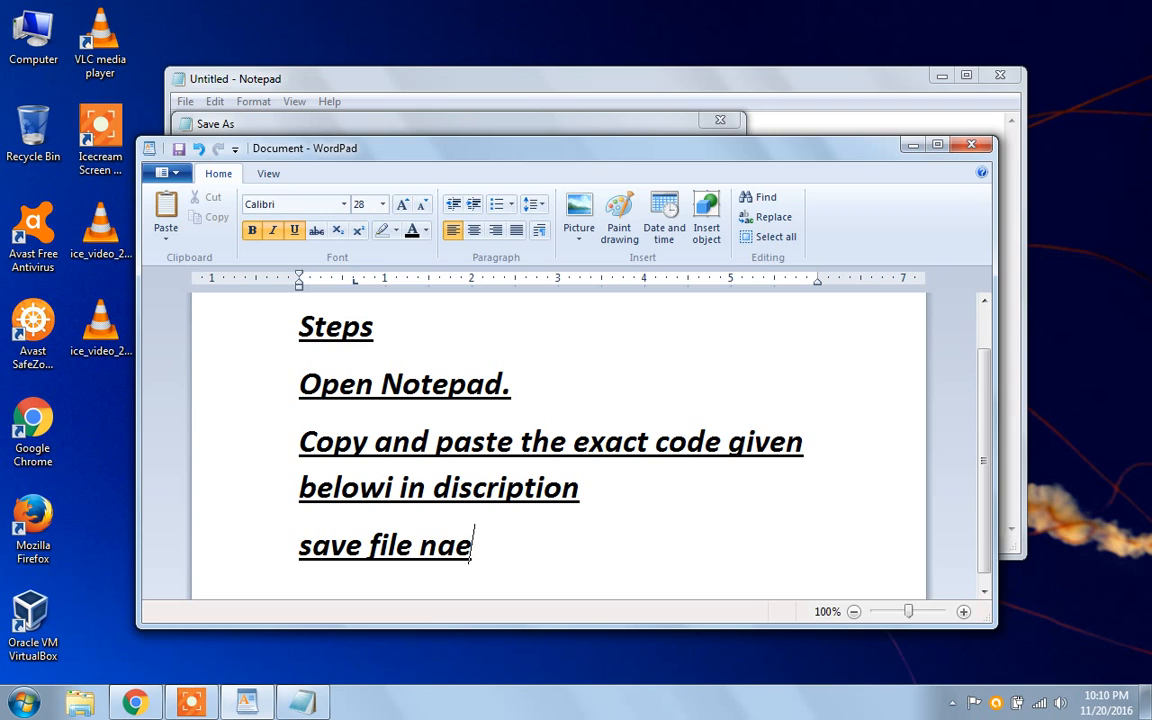
{"action": "type", "text": "me as s"}
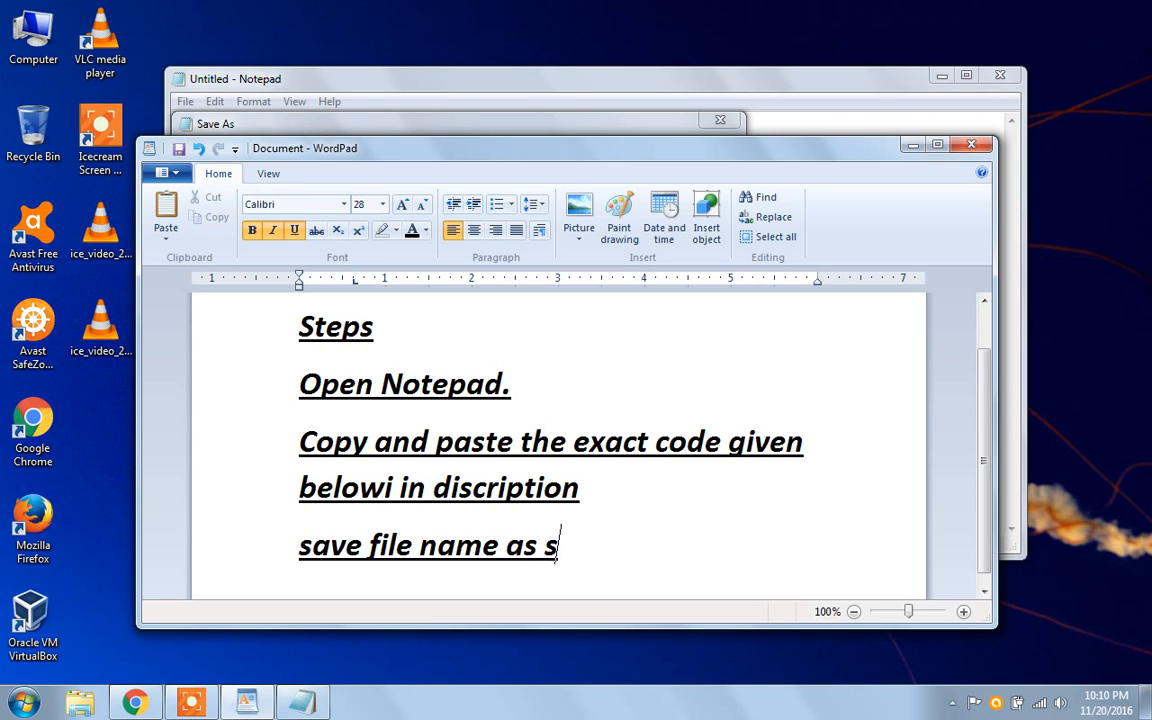
{"action": "type", "text": "pea"}
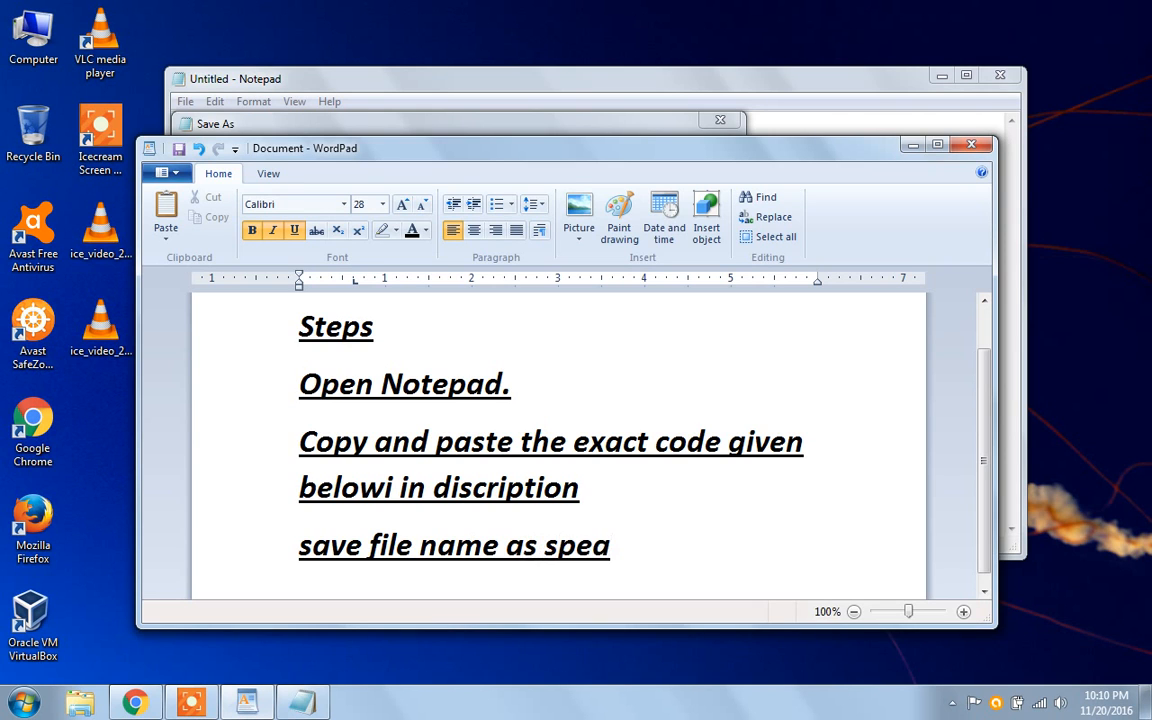
{"action": "type", "text": "k.v"}
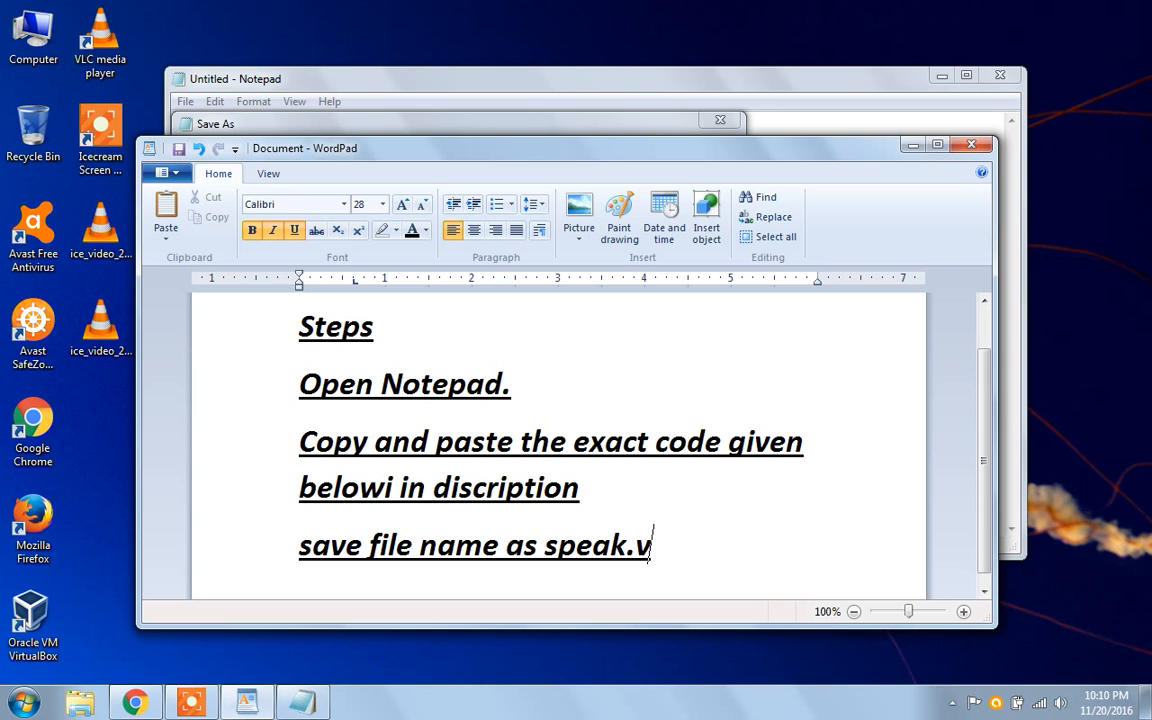
{"action": "type", "text": "bs"}
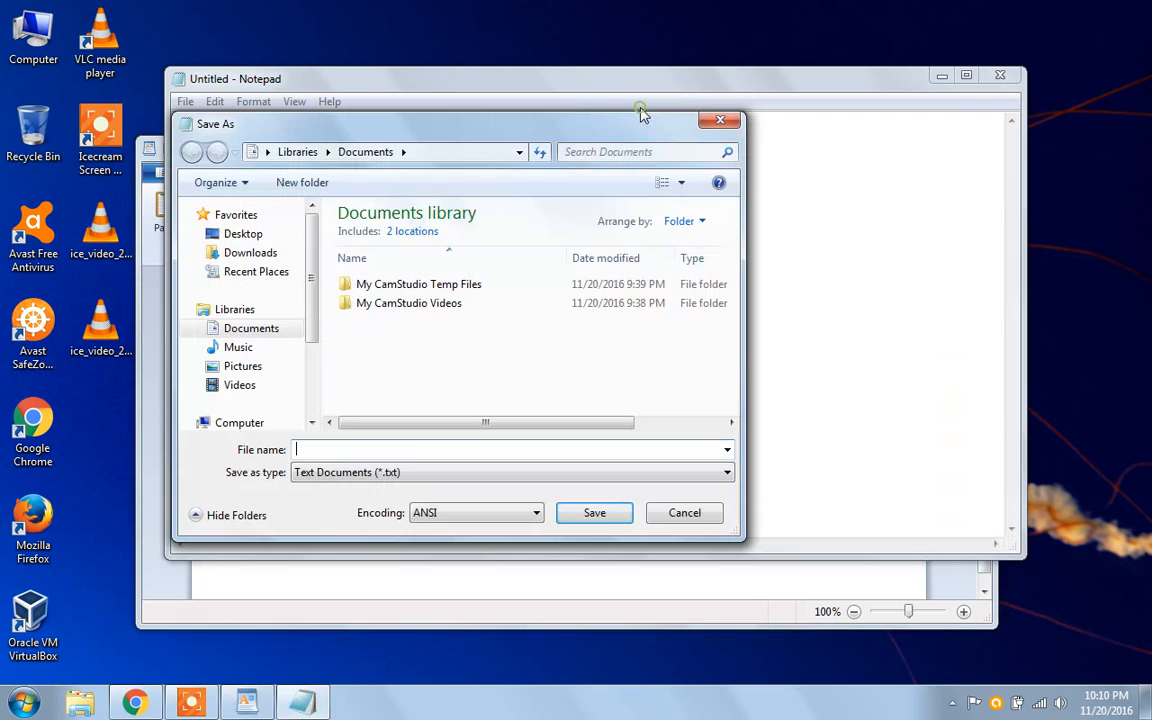
Step: Save the Notepad script as speak.vbs in Documents
{"action": "type", "text": "sp"}
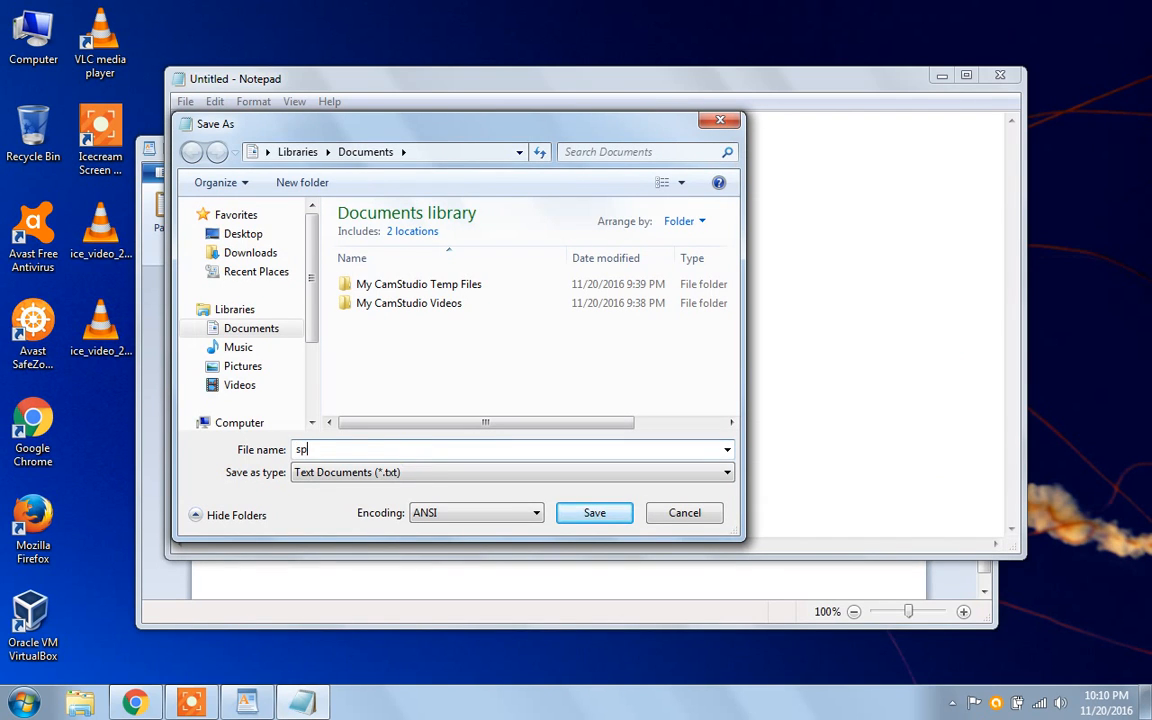
{"action": "type", "text": "eak.vb"}
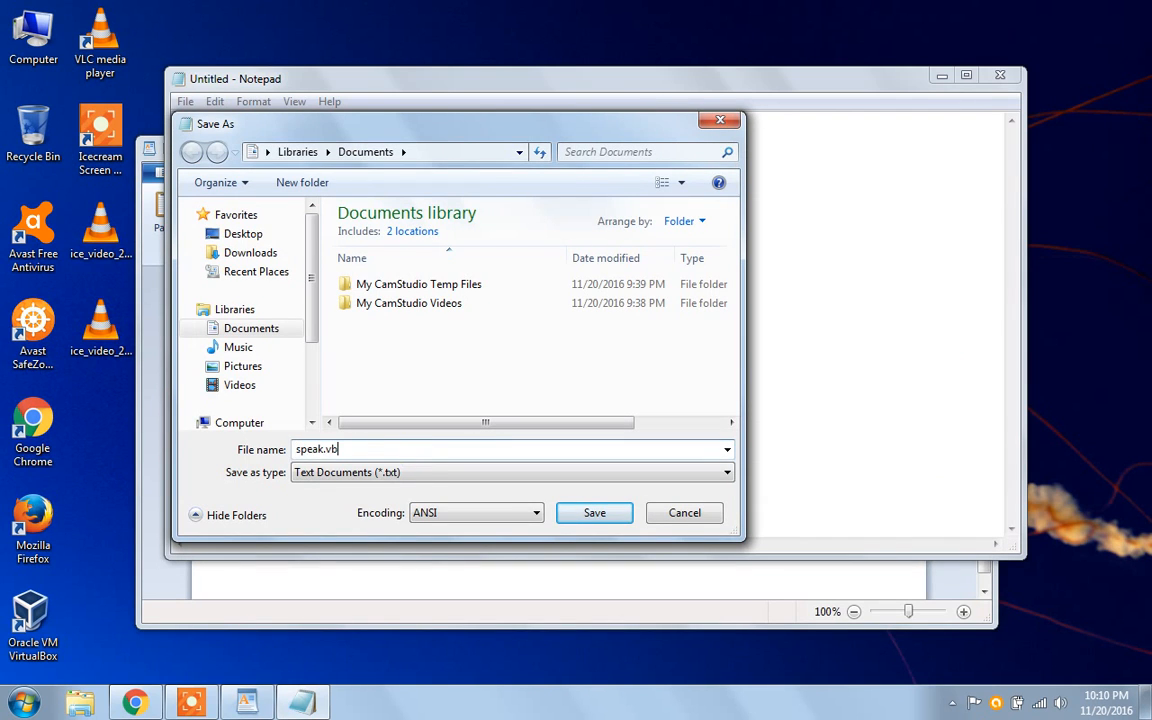
{"action": "type", "text": "s"}
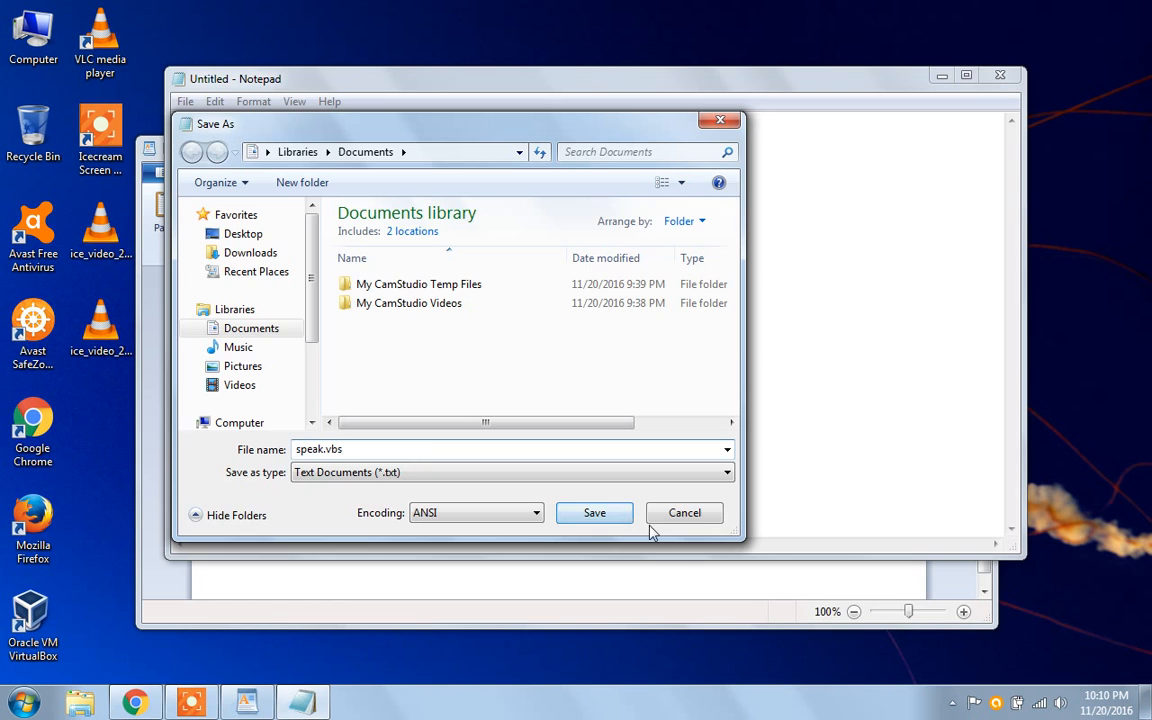
{"action": "left_click", "coordinate": [594, 512]}
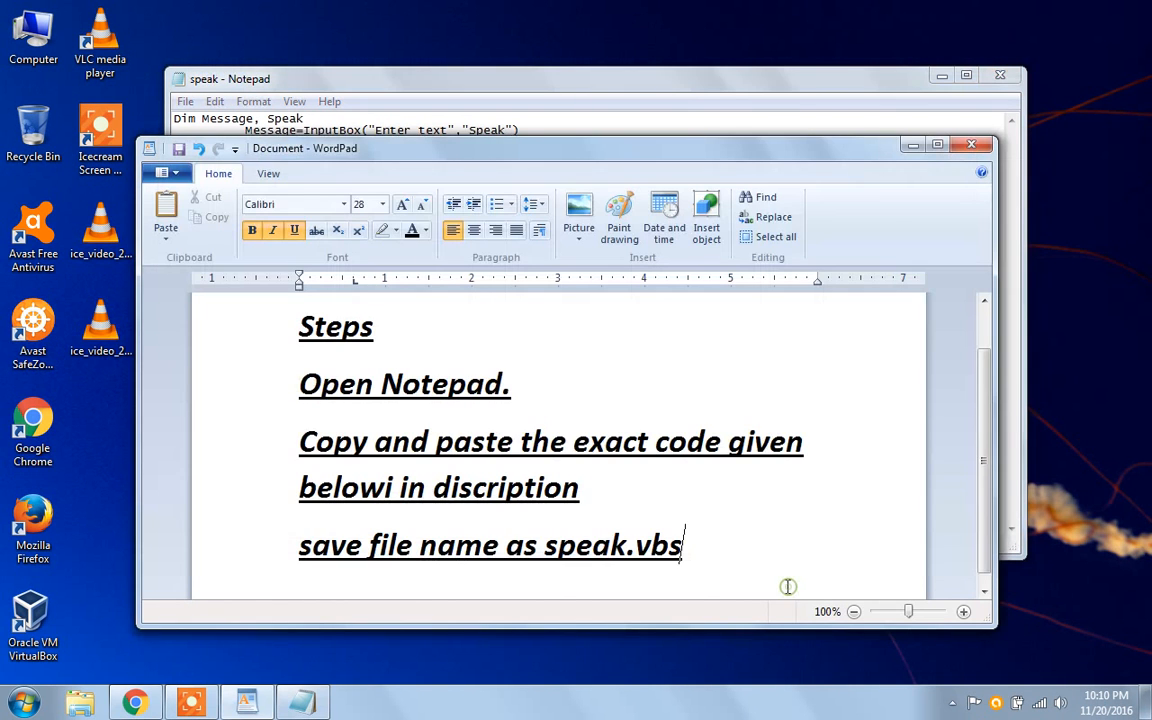
Step: Write the step 'now goto your file open it and enter your text' in WordPad
{"action": "type", "text": "now"}
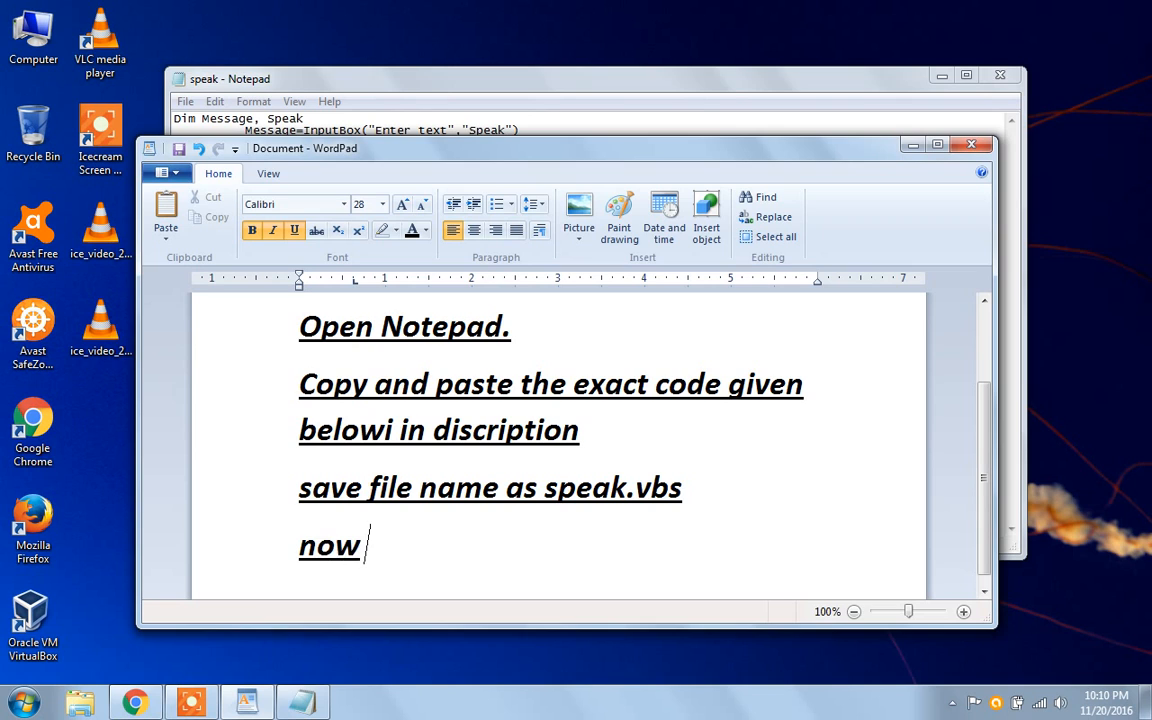
{"action": "type", "text": "goto y"}
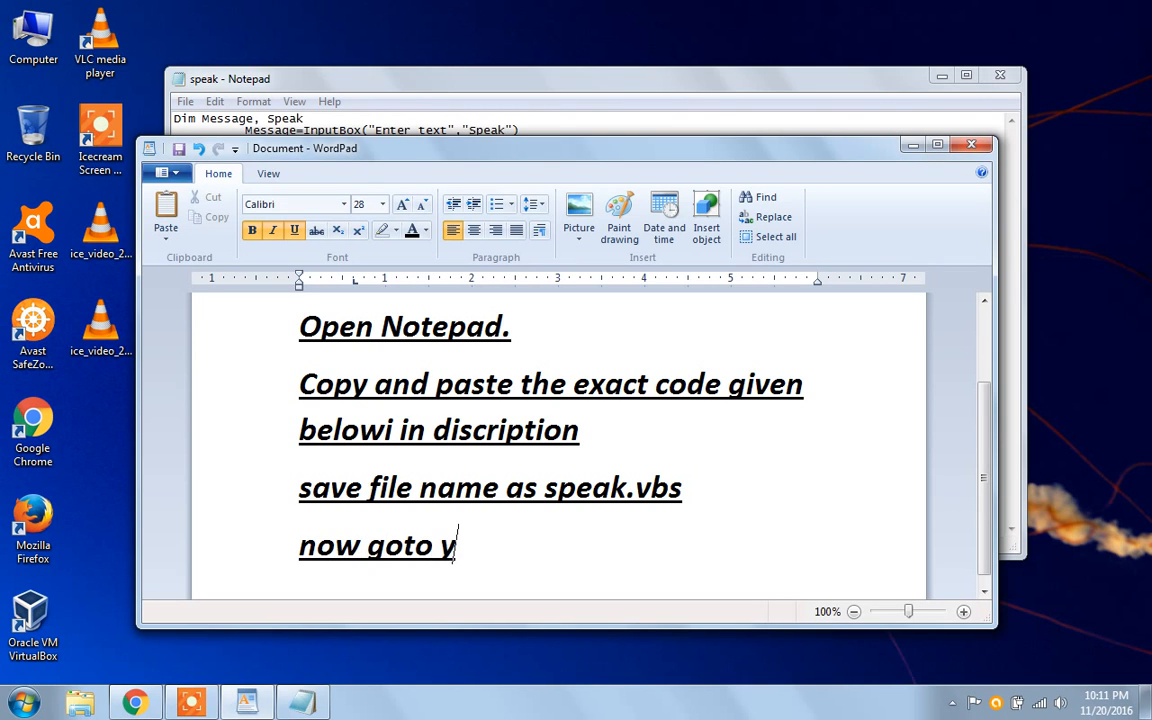
{"action": "type", "text": "our file"}
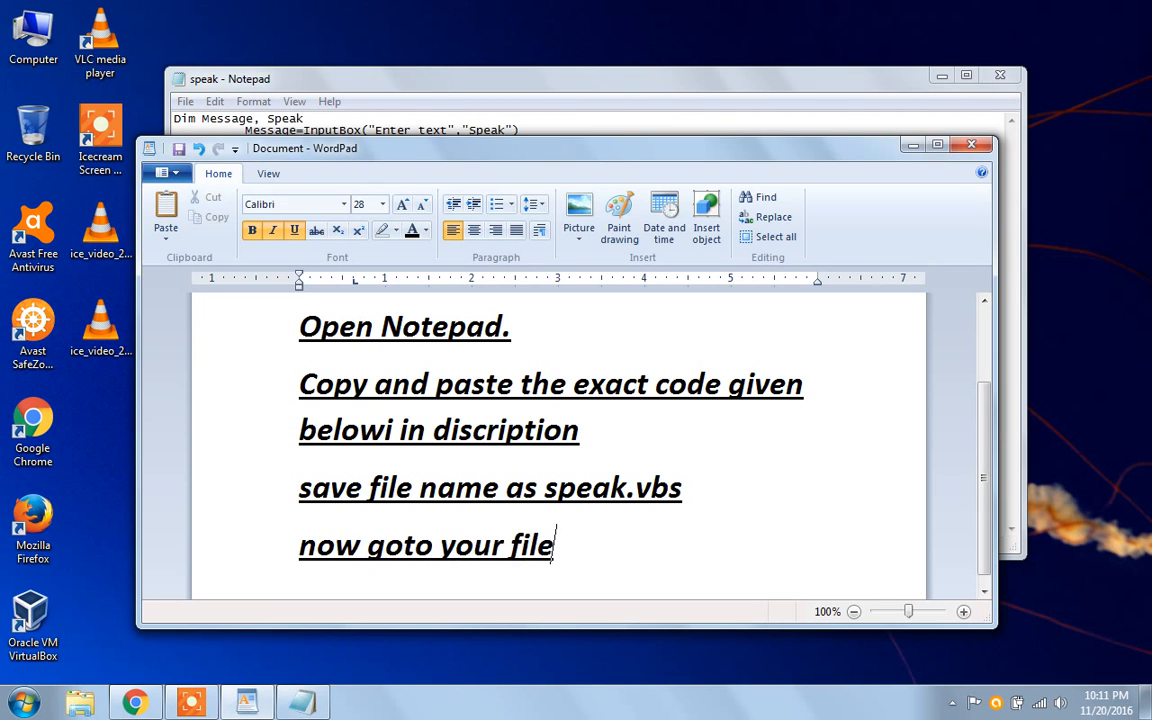
{"action": "type", "text": "a"}
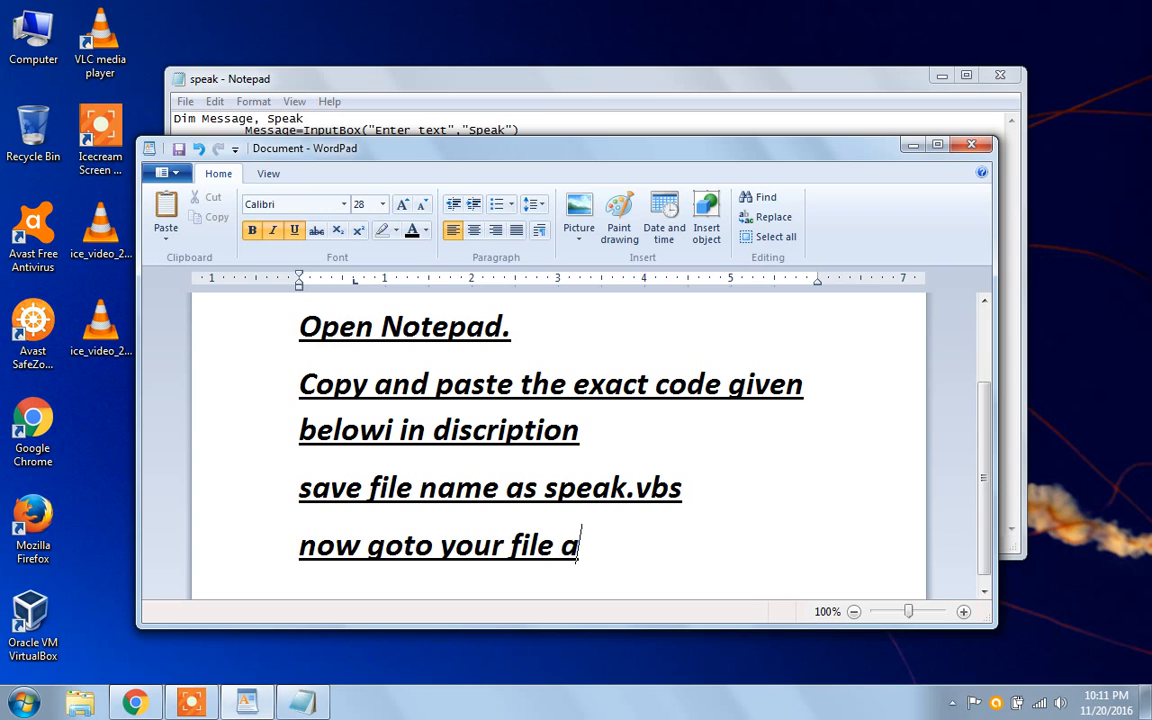
{"action": "type", "text": "op"}
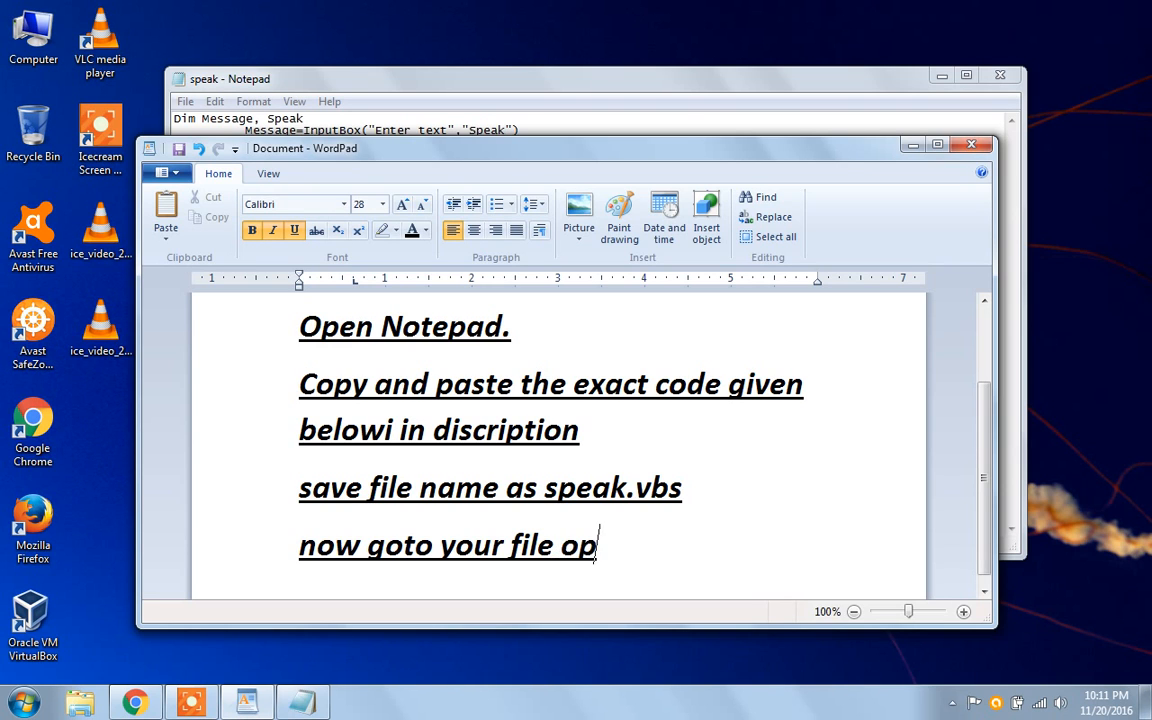
{"action": "type", "text": "en it"}
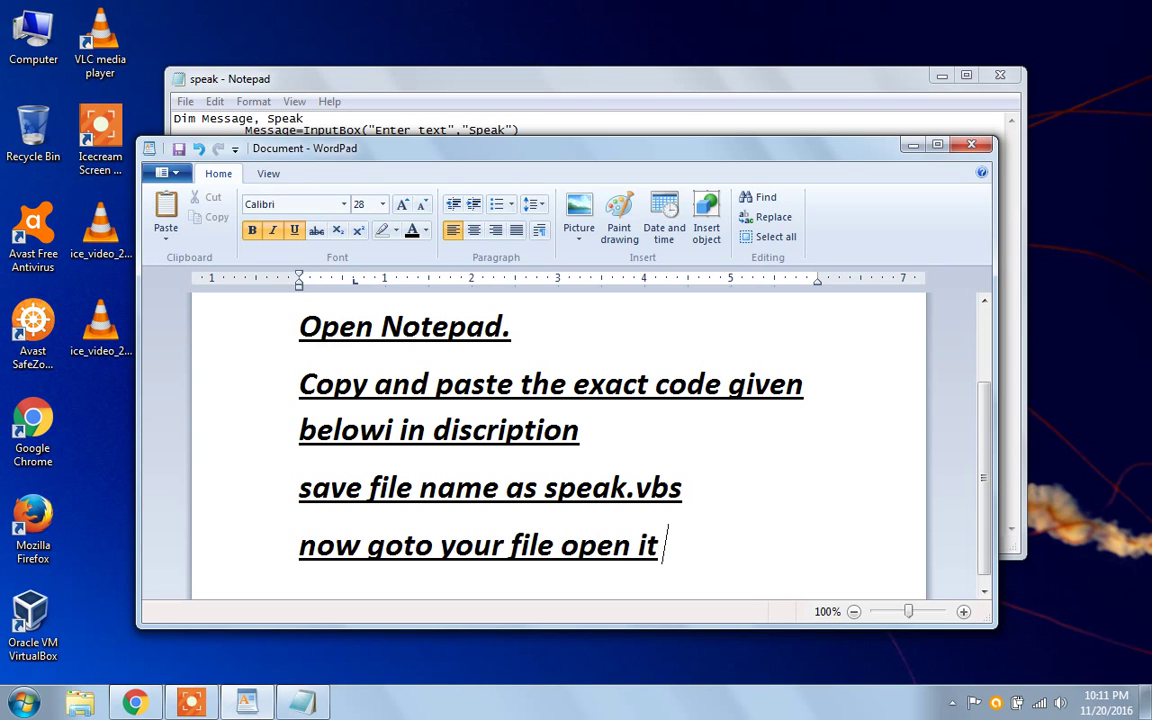
{"action": "type", "text": "and enter your"}
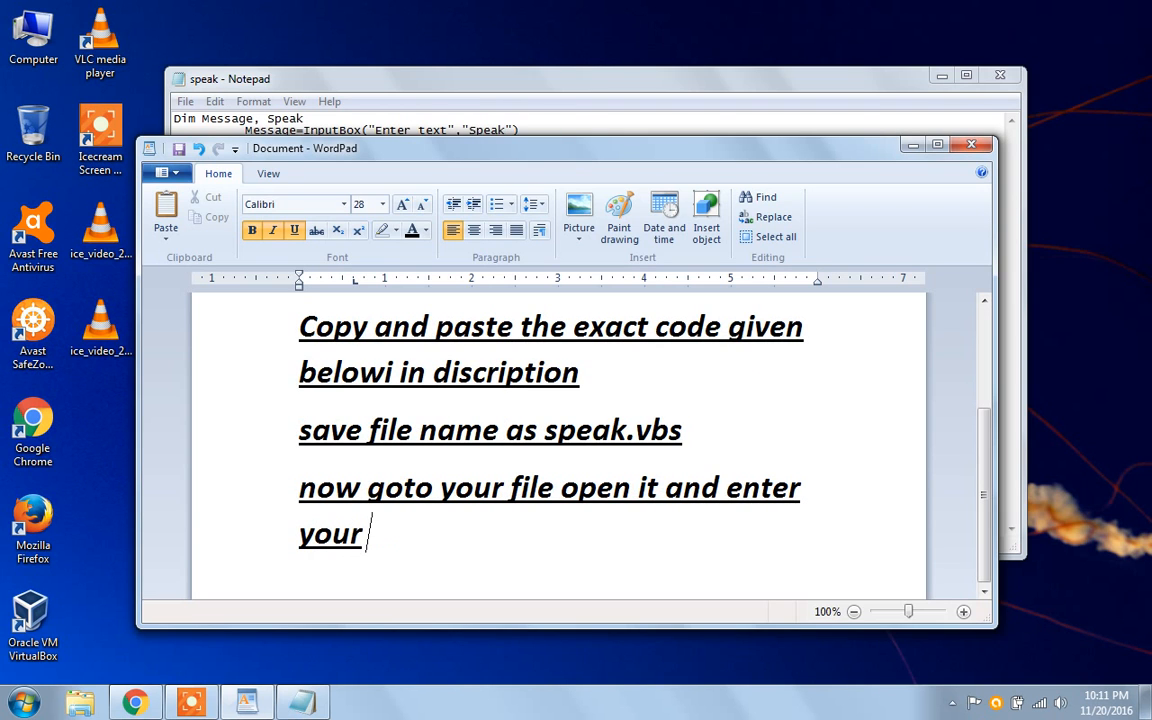
{"action": "type", "text": "text"}
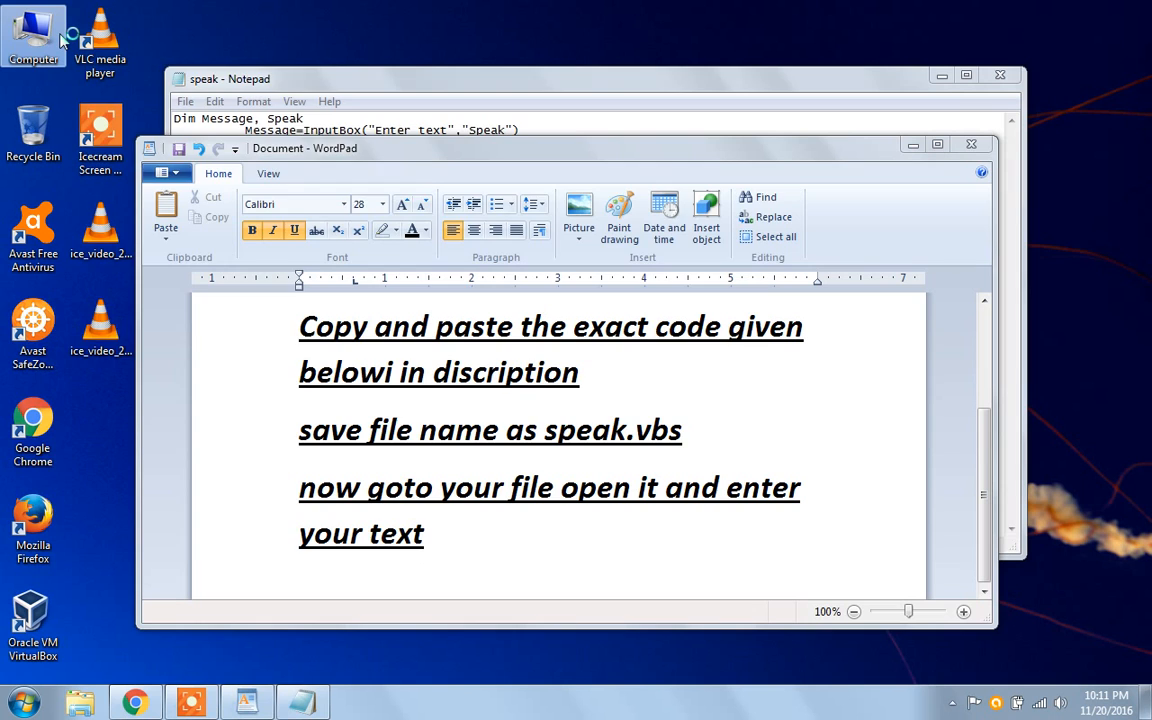
Step: Run speak.vbs from the Documents library so its 'Enter text' prompt appears, then refocus WordPad
{"action": "double_click", "coordinate": [32, 36]}
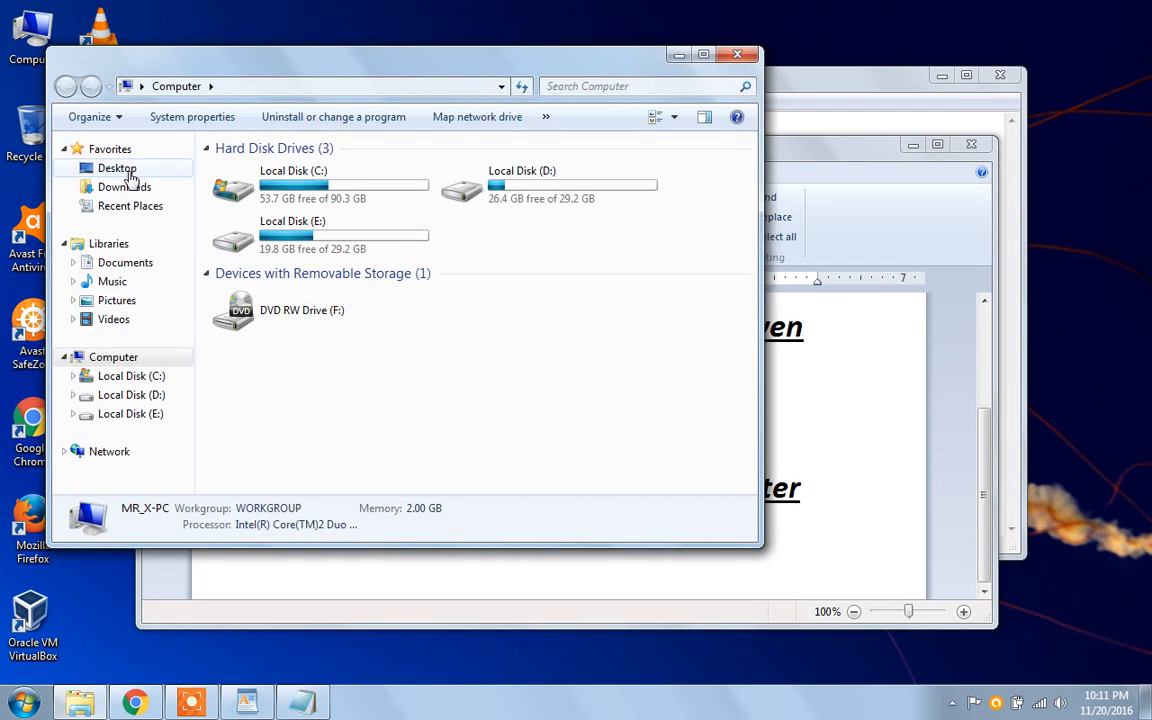
{"action": "mouse_move", "coordinate": [128, 258]}
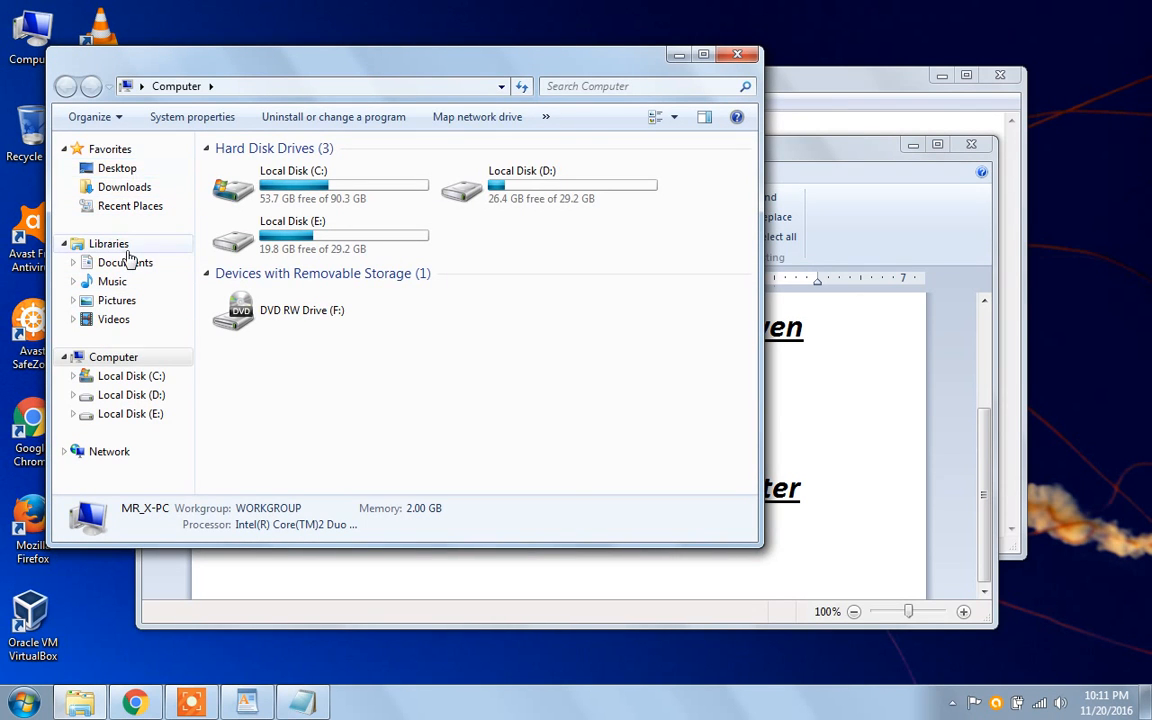
{"action": "left_click", "coordinate": [124, 262]}
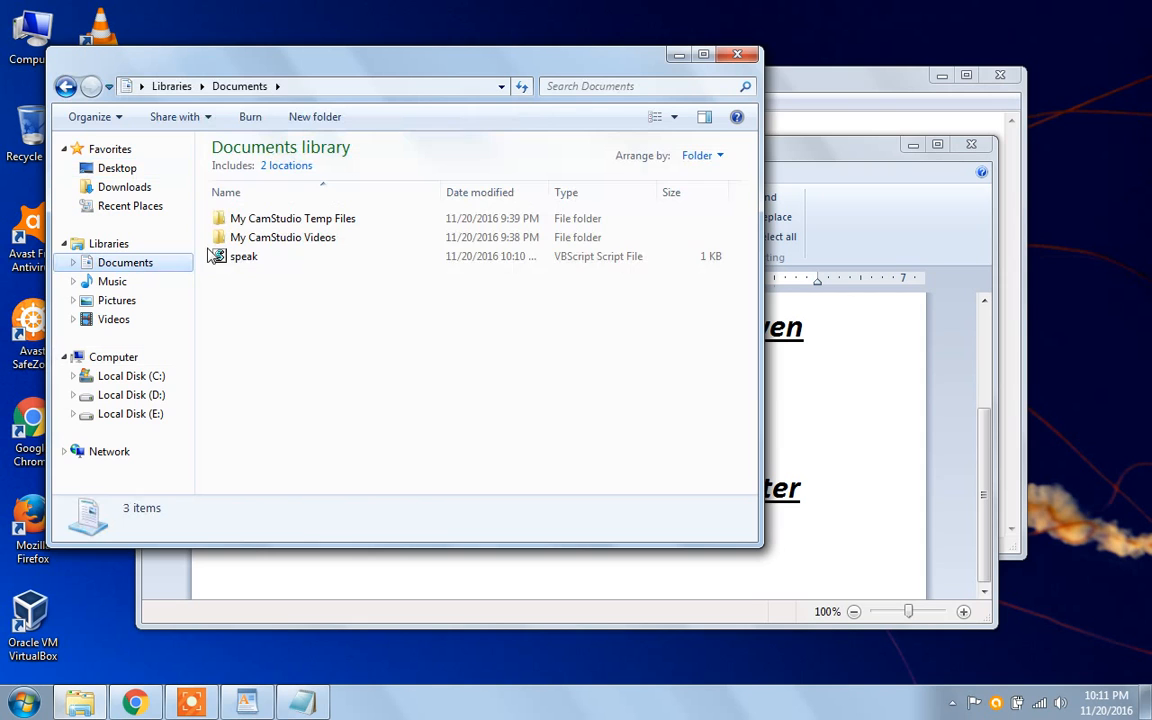
{"action": "left_click", "coordinate": [244, 256]}
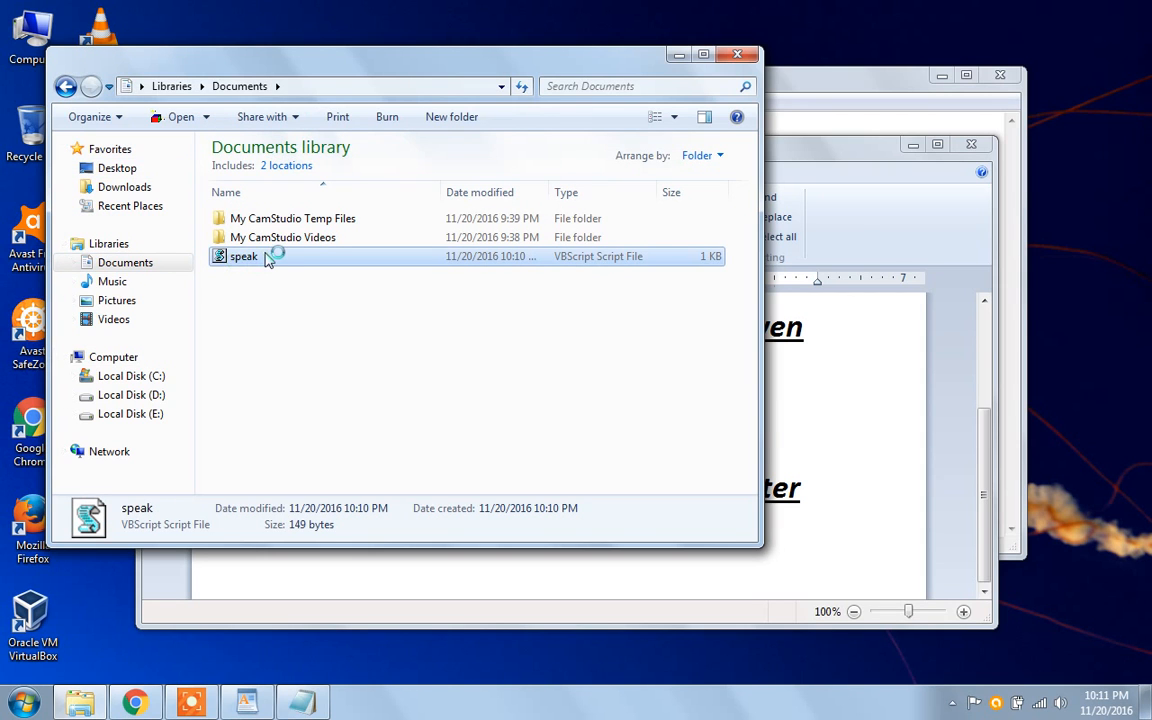
{"action": "double_click", "coordinate": [244, 256]}
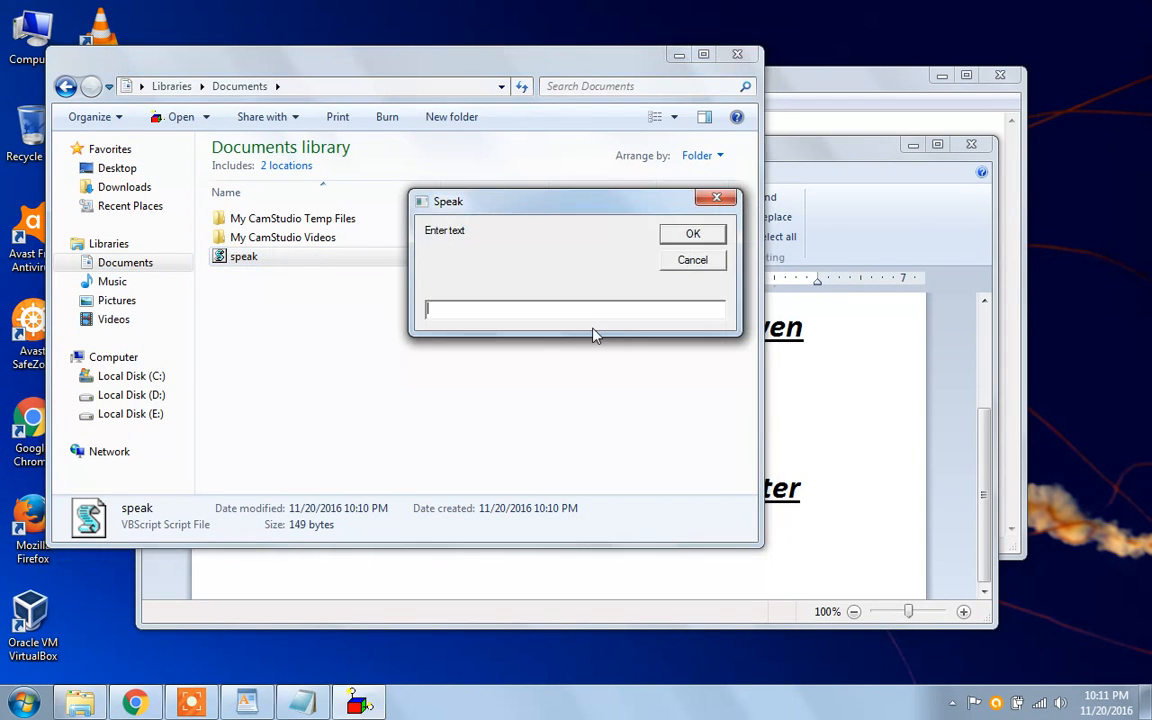
{"action": "left_click", "coordinate": [692, 260]}
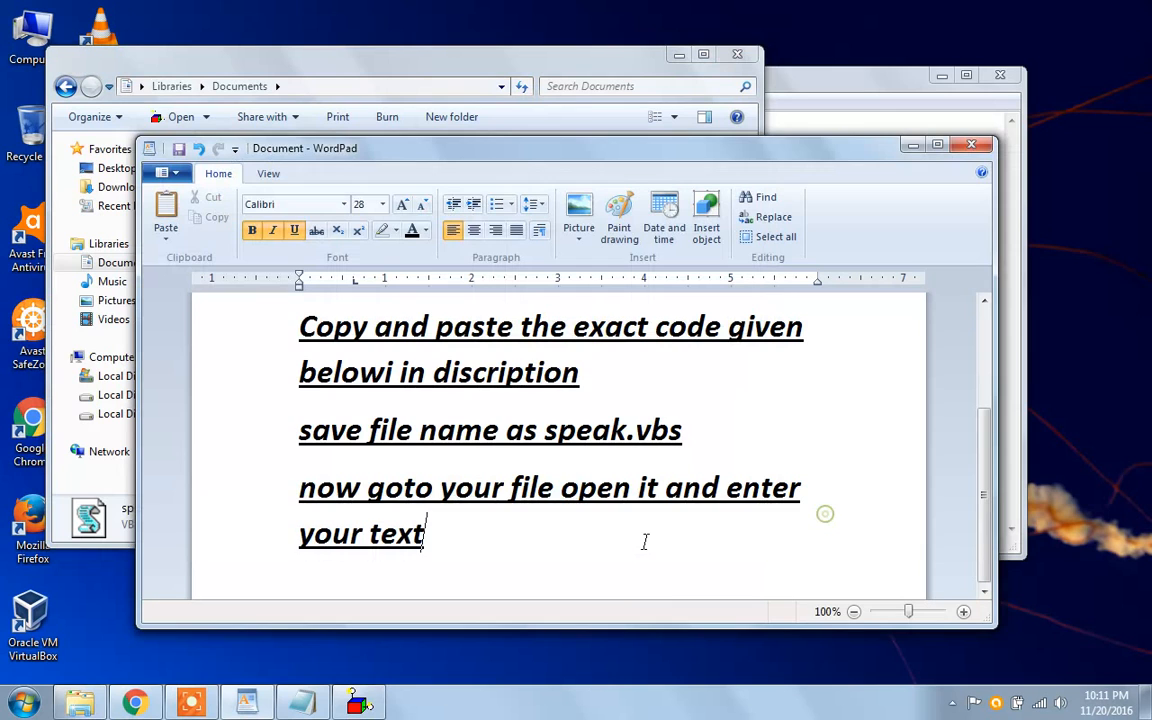
Step: Run speak.vbs again and note 'Copy and paste the exact code given below in discription'
{"action": "key", "text": "ctrl+a"}
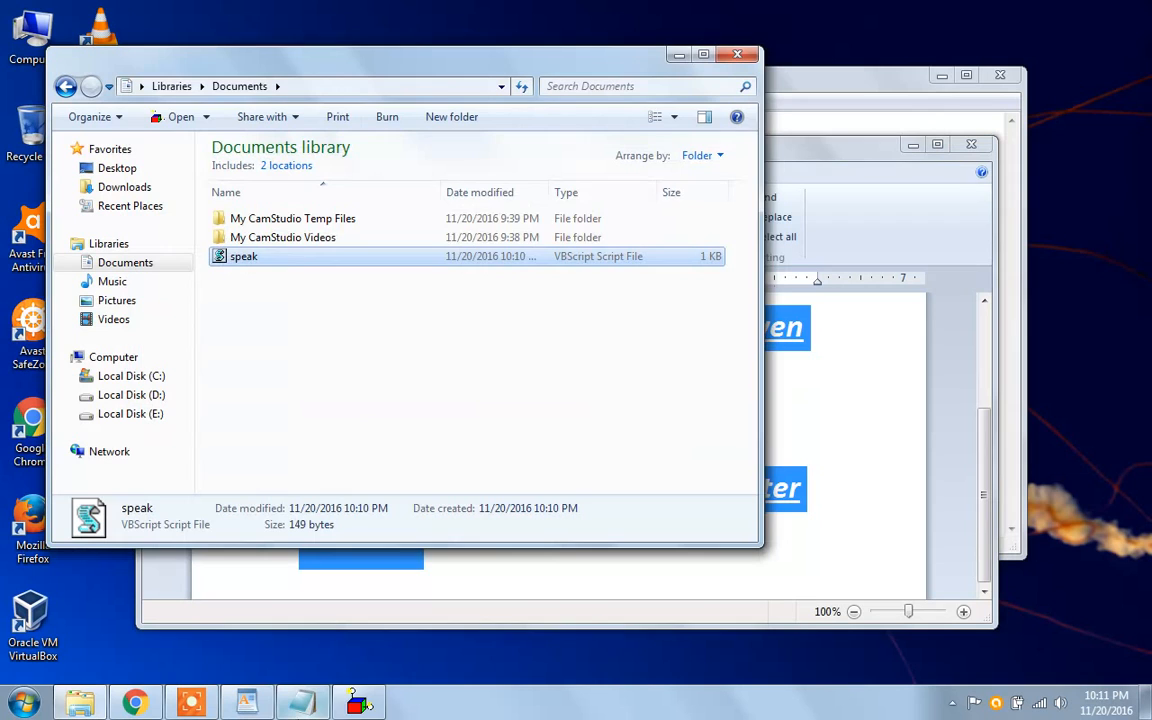
{"action": "double_click", "coordinate": [244, 256]}
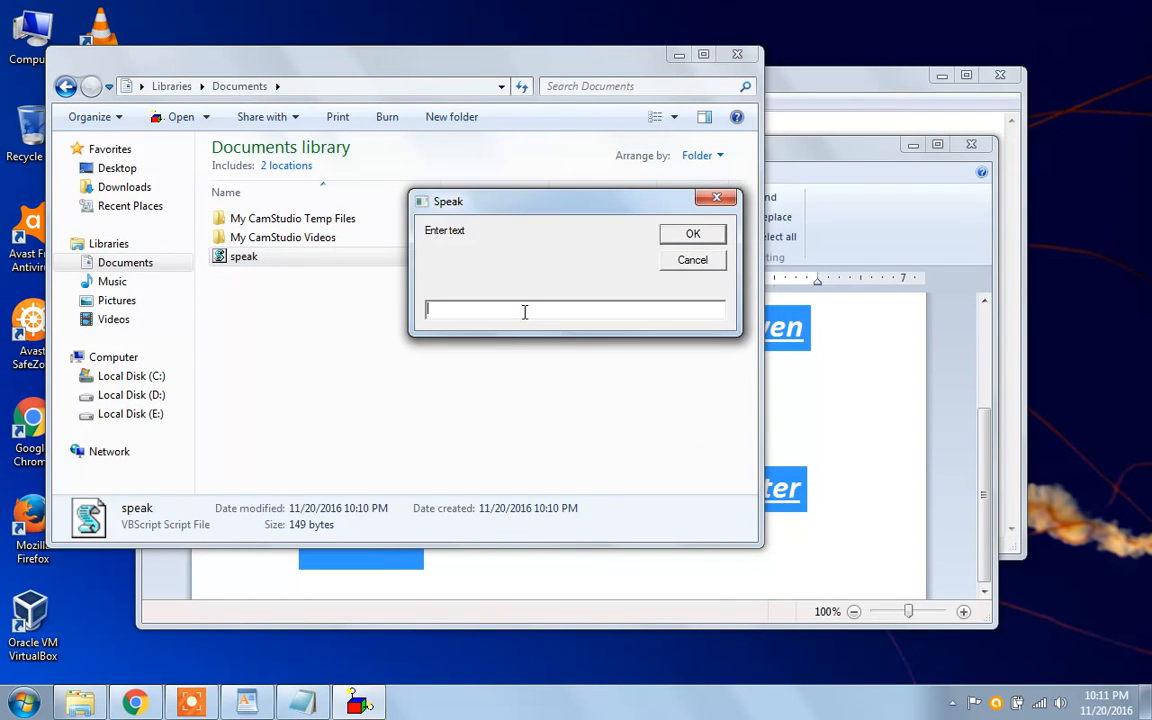
{"action": "type", "text": "Copy and paste the exact code given belowi in discription"}
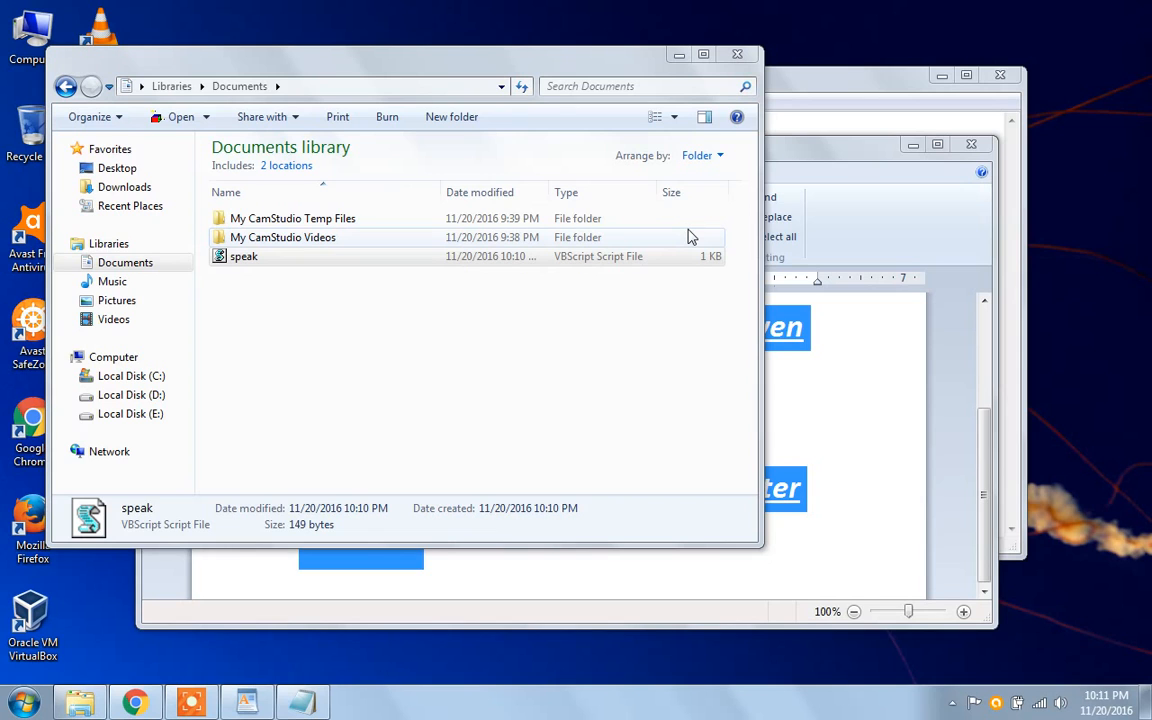
{"action": "mouse_move", "coordinate": [700, 230]}
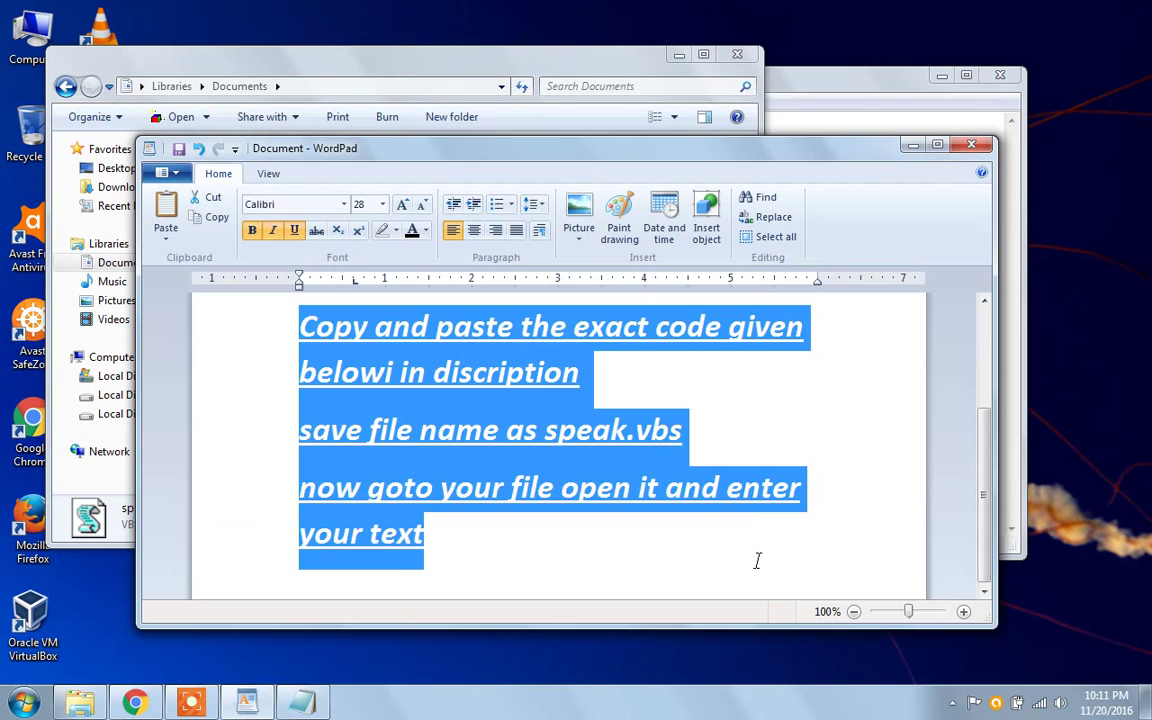
Step: Write the closing line "hope you'll enjoy this like and secribe us" in WordPad
{"action": "type", "text": "h"}
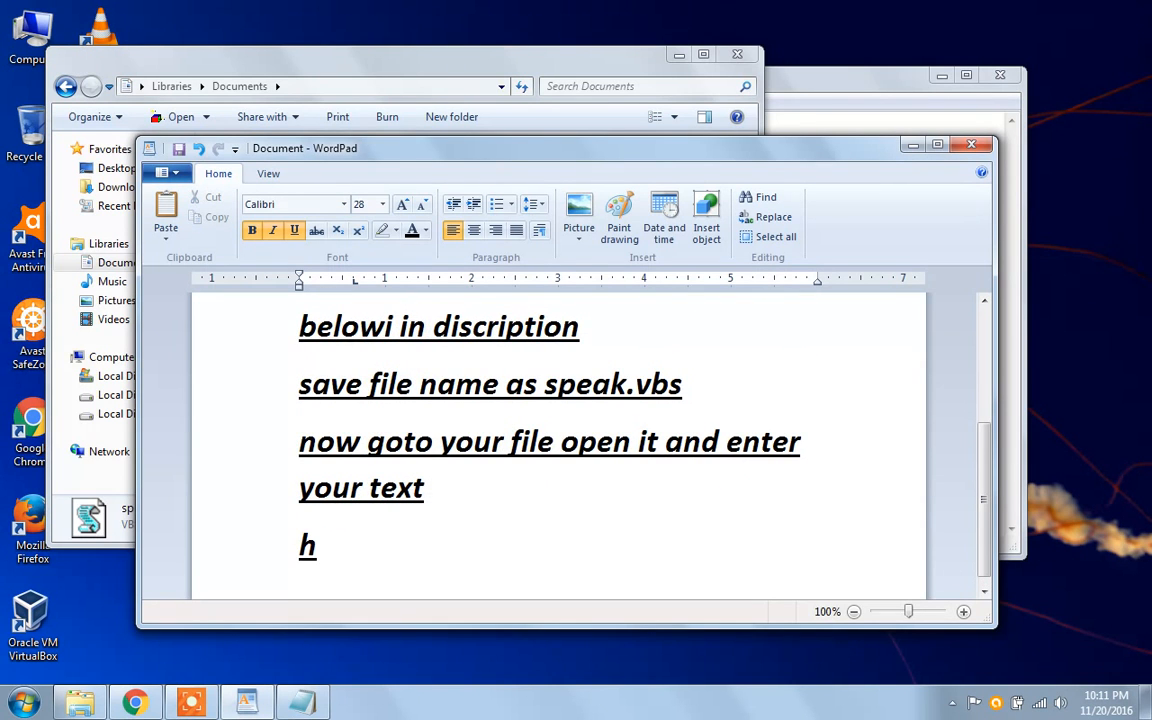
{"action": "type", "text": "ope yo"}
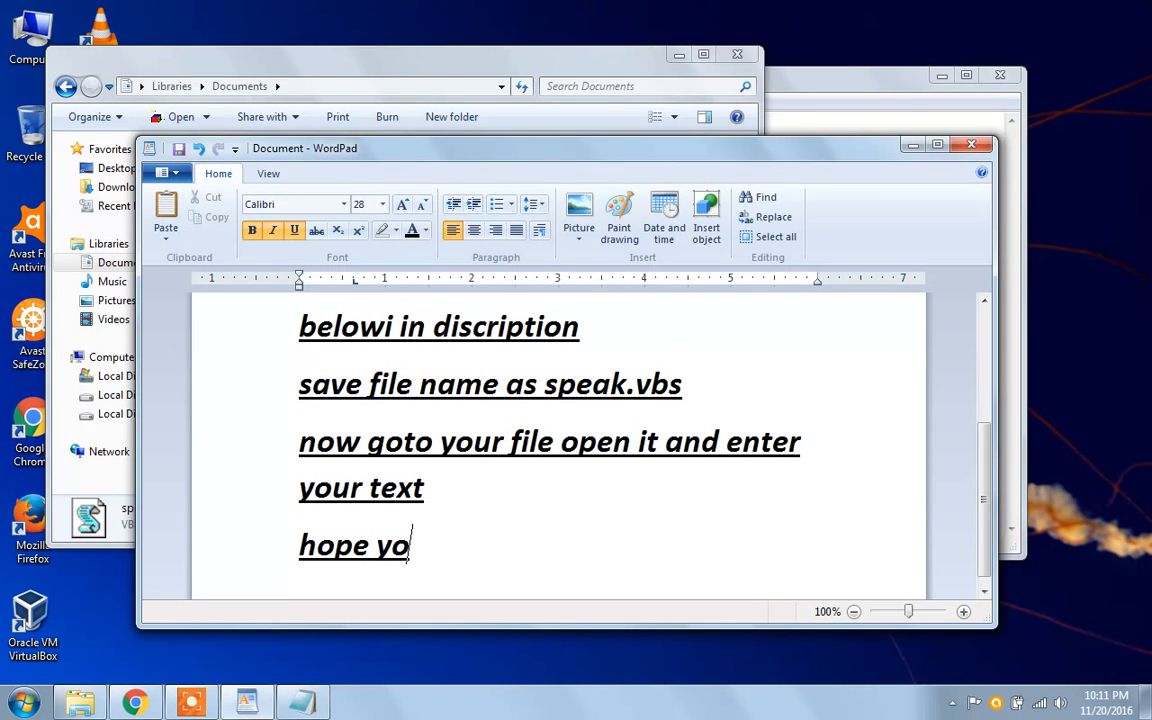
{"action": "type", "text": "u'll"}
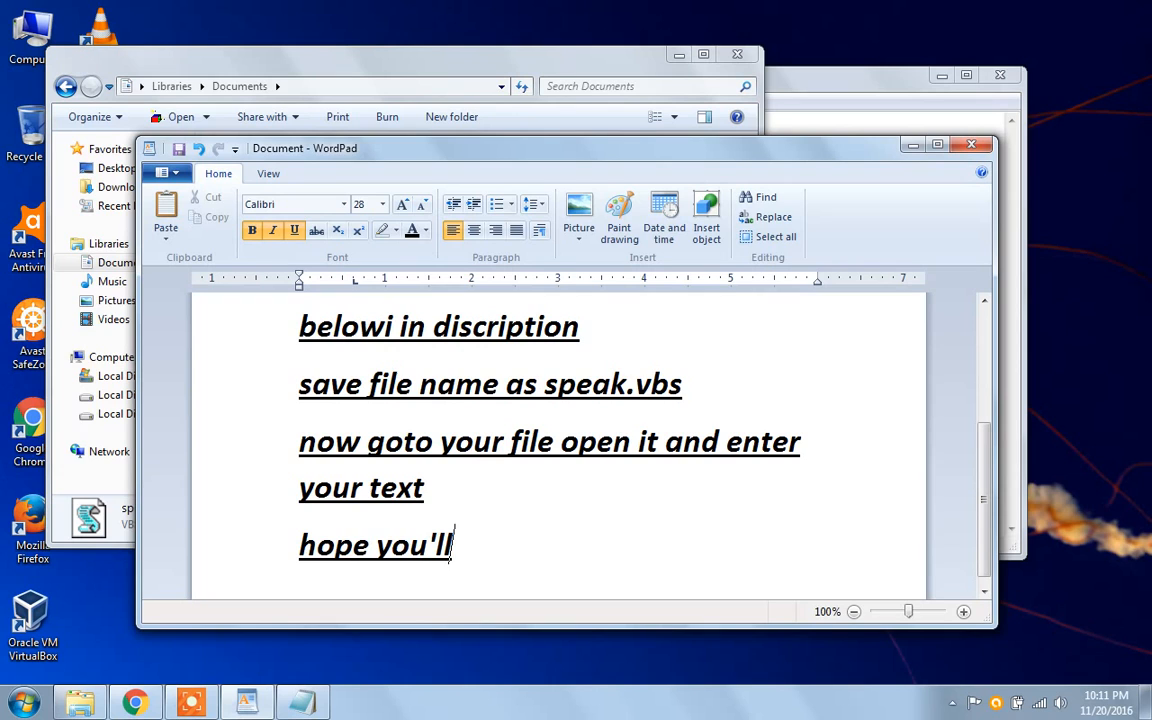
{"action": "type", "text": "enjoy"}
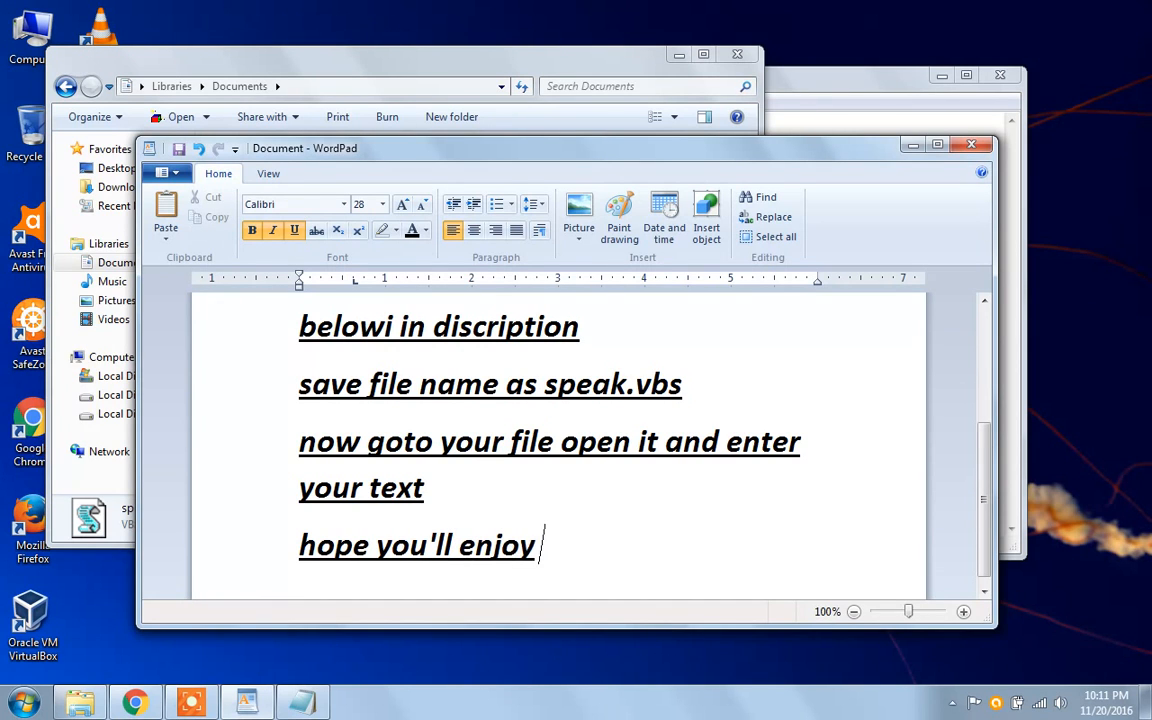
{"action": "type", "text": "this"}
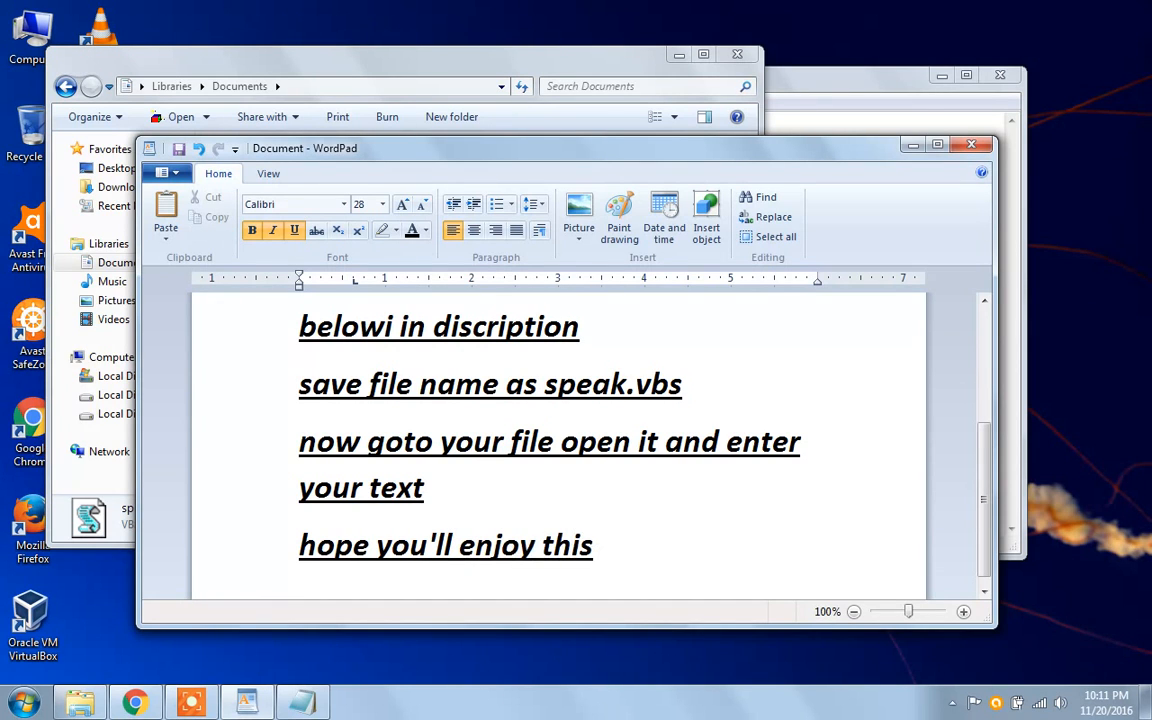
{"action": "type", "text": "s"}
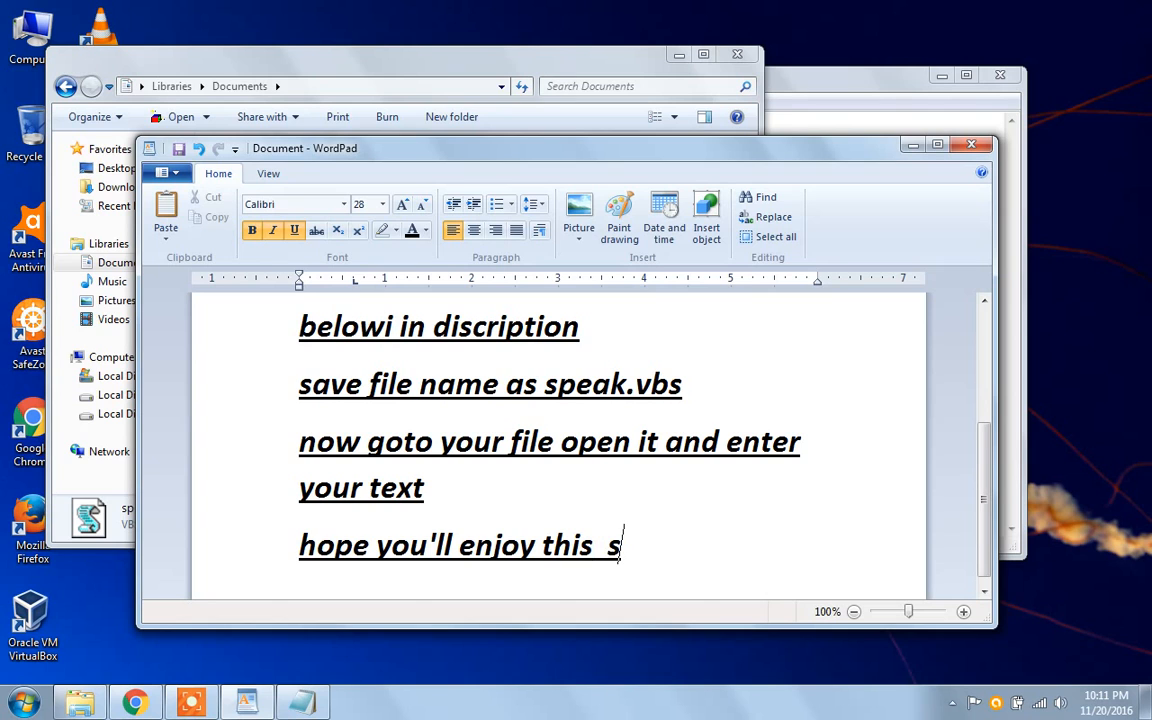
{"action": "type", "text": "like"}
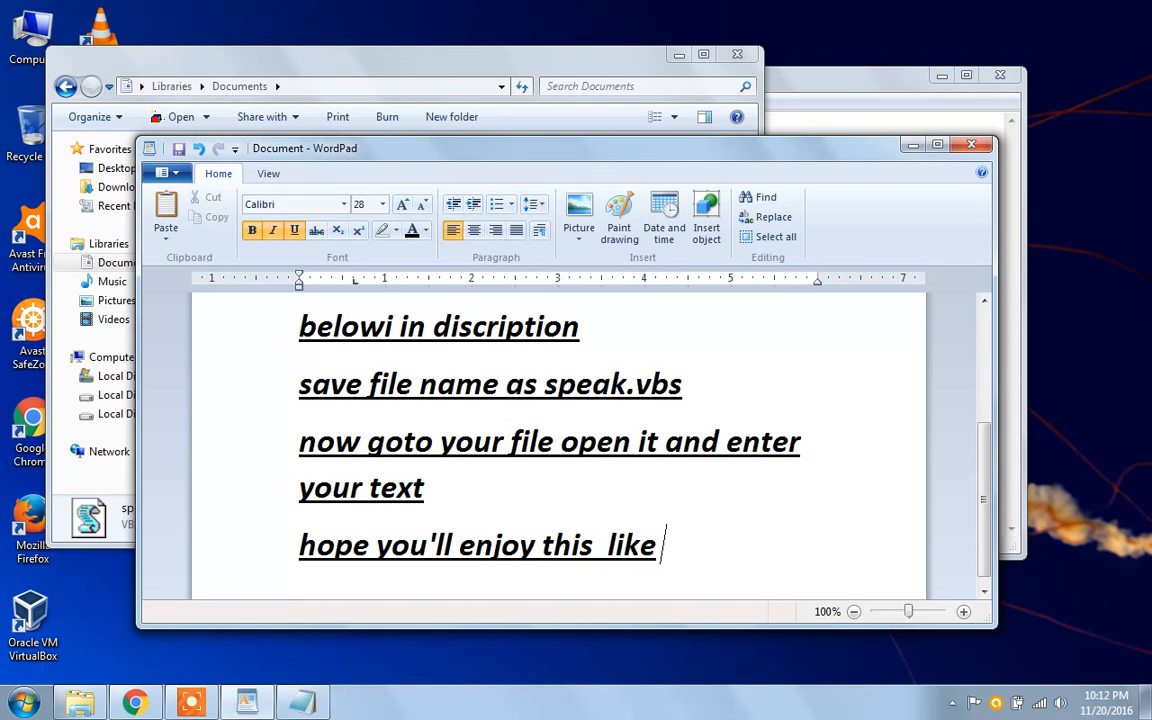
{"action": "type", "text": "and secri"}
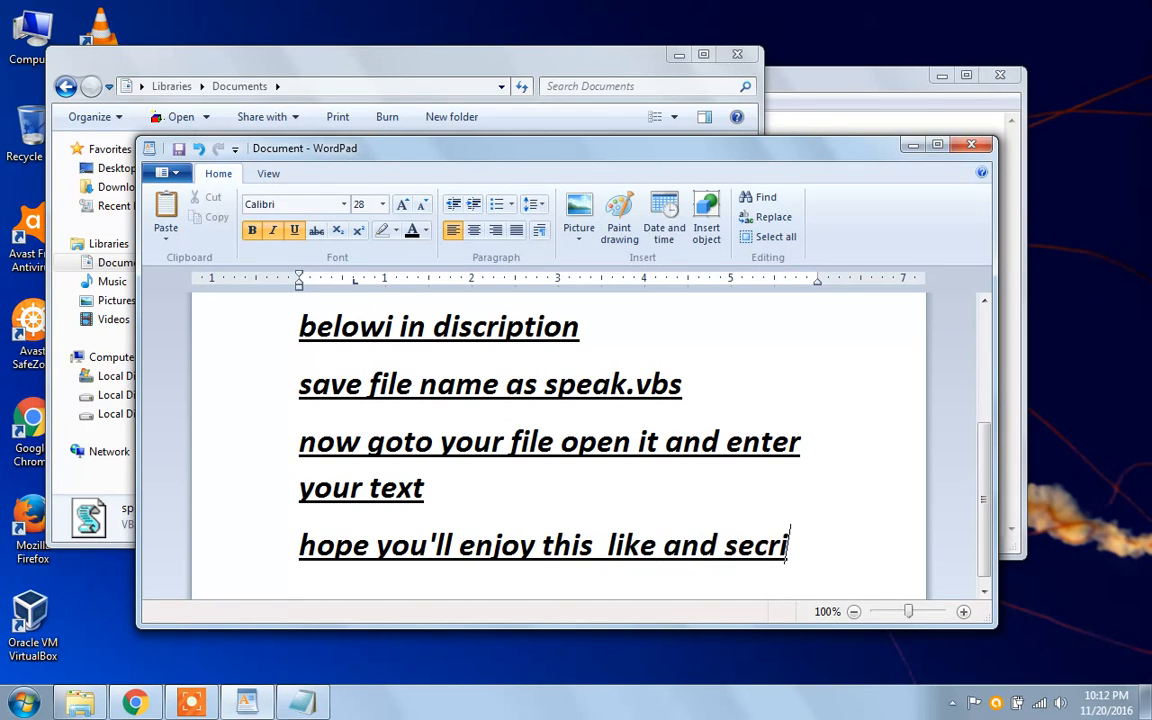
{"action": "type", "text": "be"}
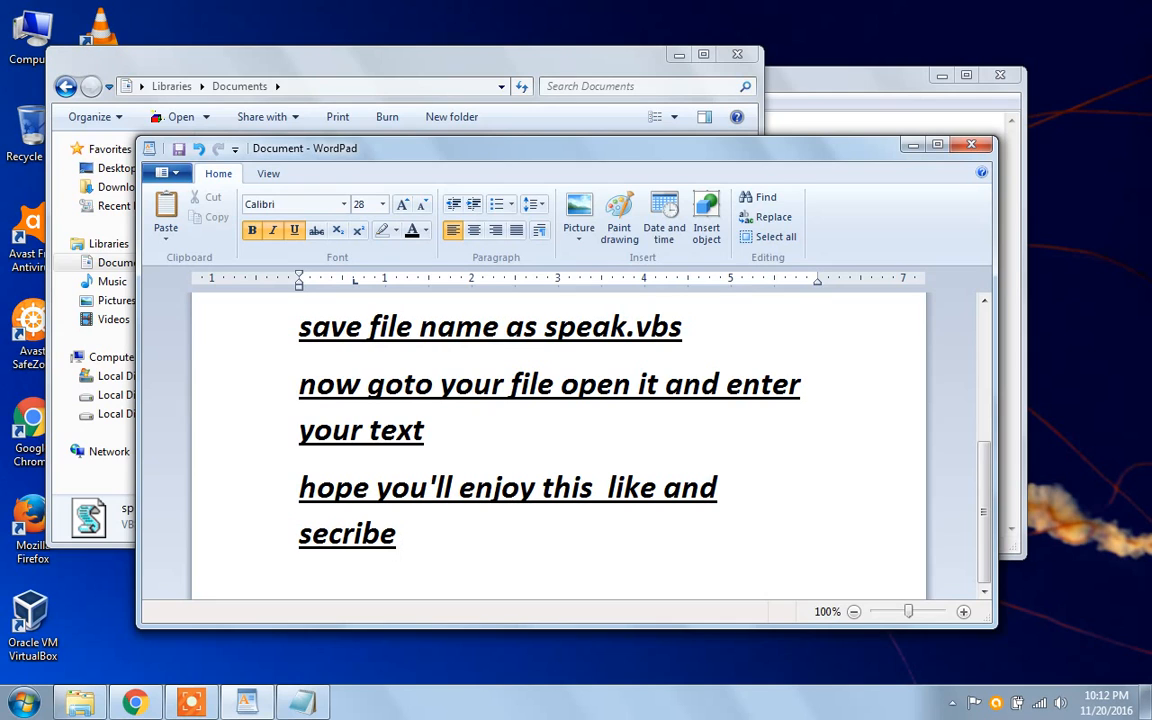
{"action": "type", "text": "us"}
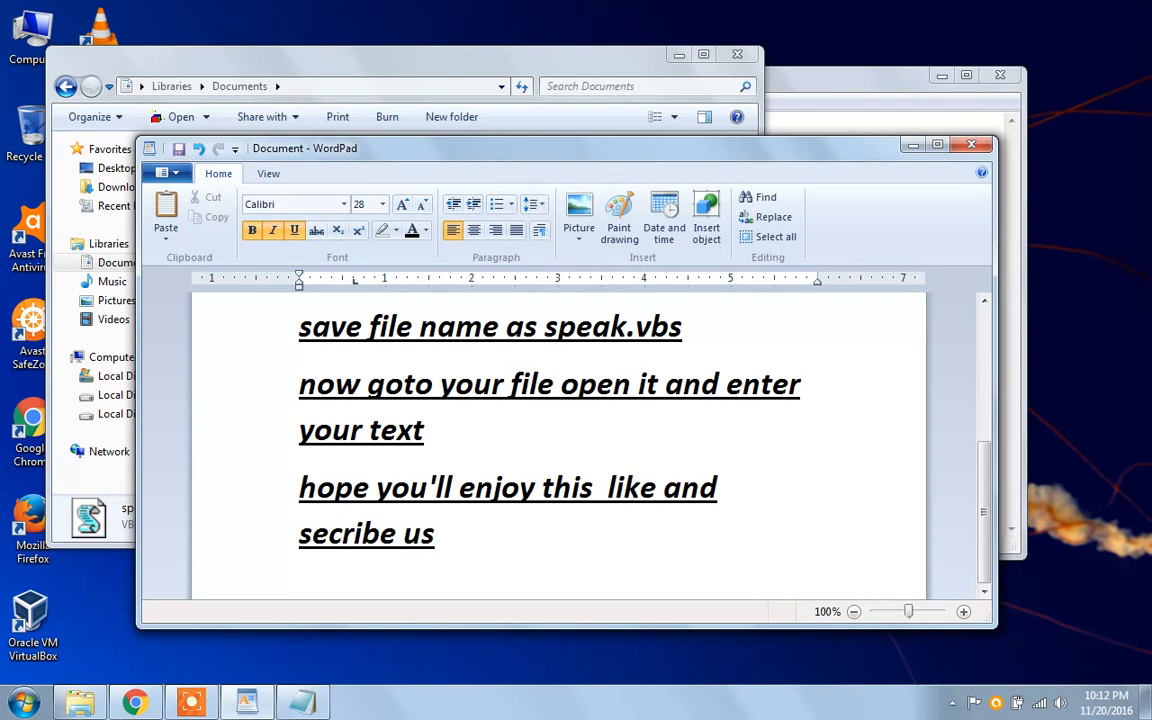